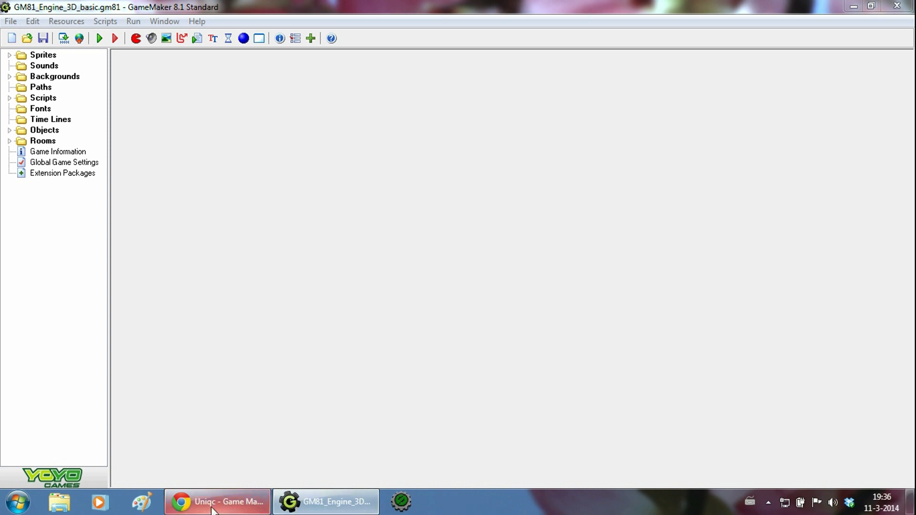
Step: Navigate the Uniqc site to the Engine 3D Basic article and its Downloads section
click(216, 502)
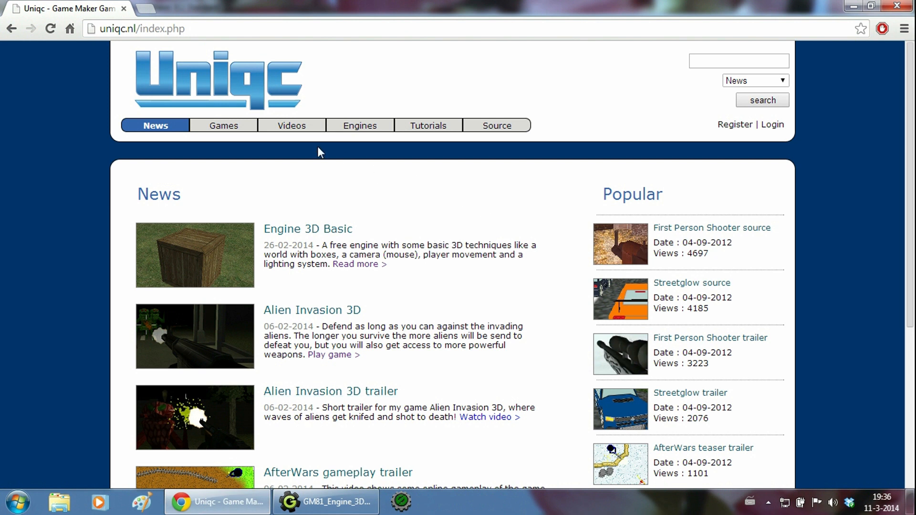
click(359, 125)
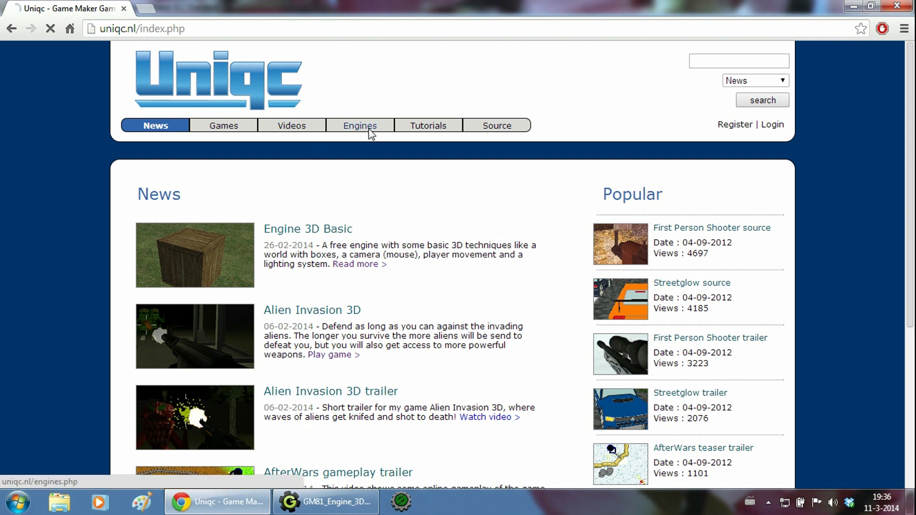
click(359, 125)
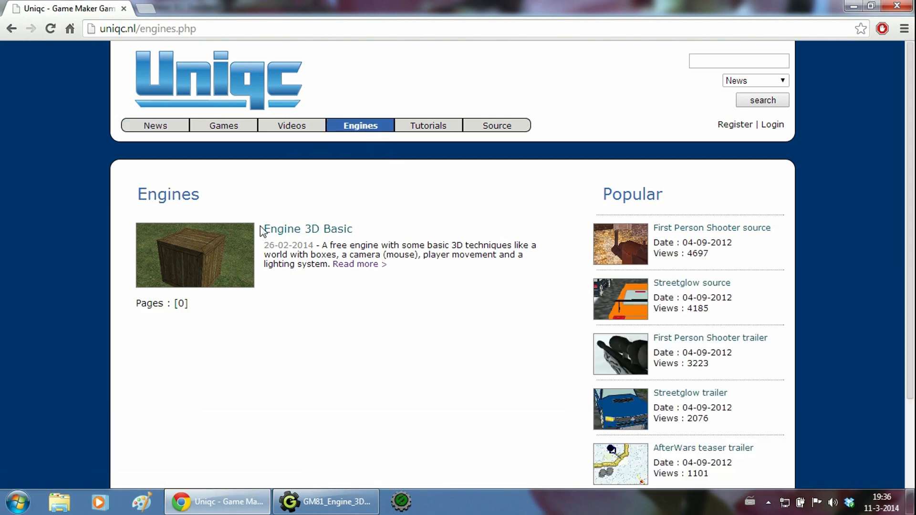
click(309, 228)
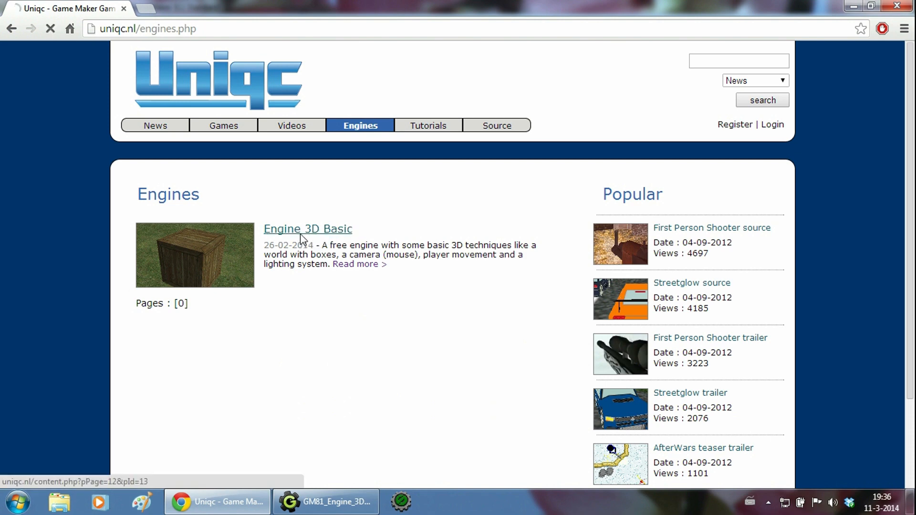
click(307, 228)
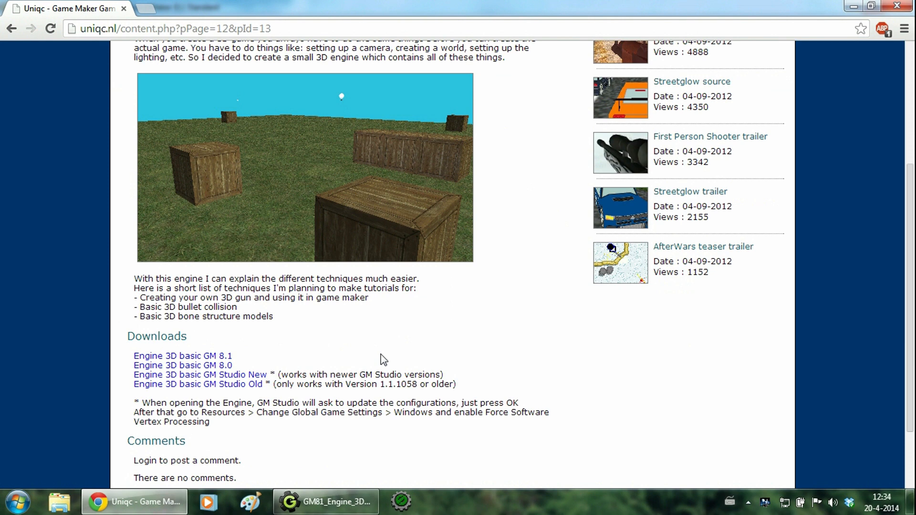
mouse_move(456, 437)
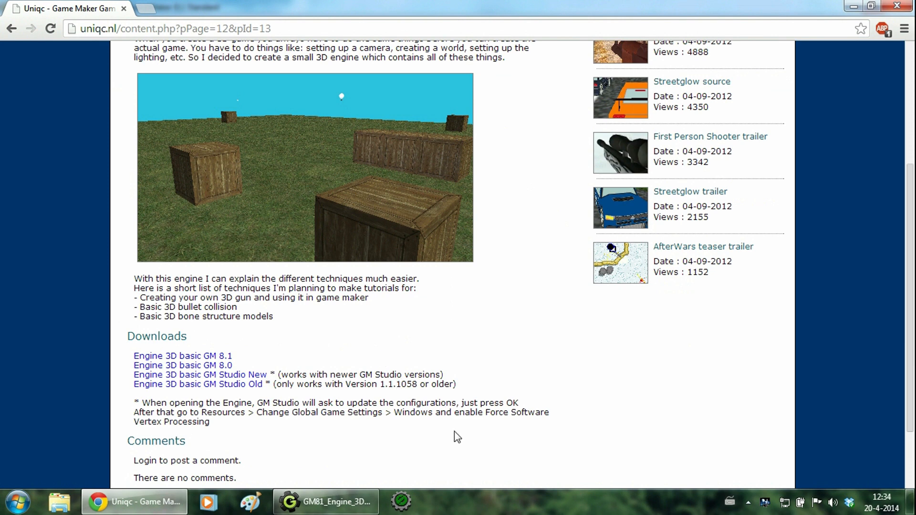
mouse_move(452, 435)
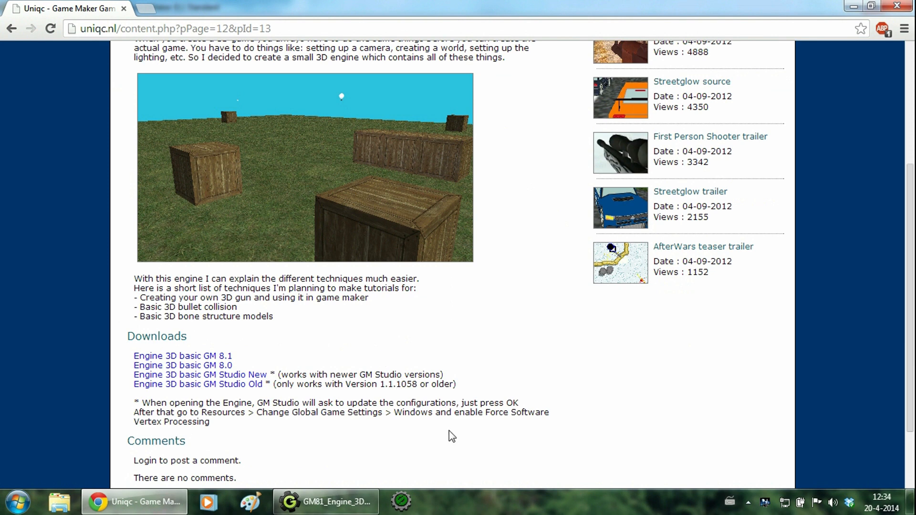
mouse_move(414, 459)
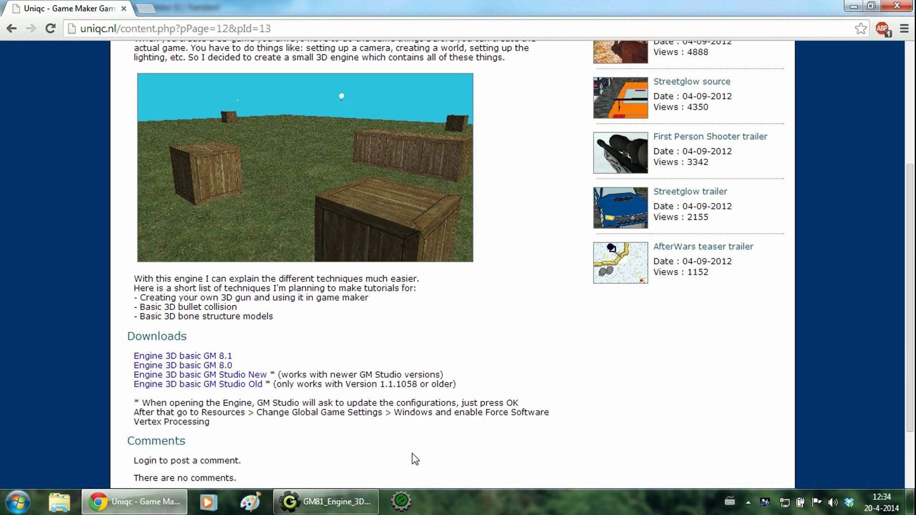
click(325, 502)
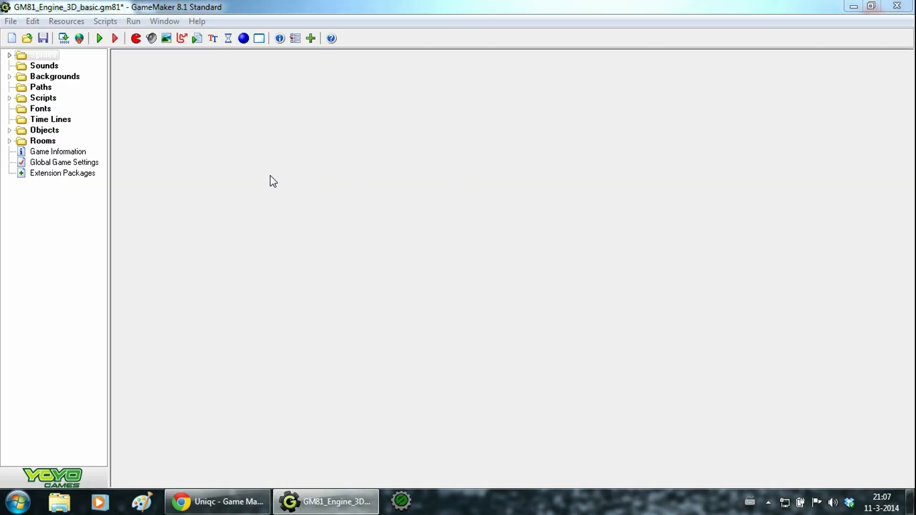
click(10, 54)
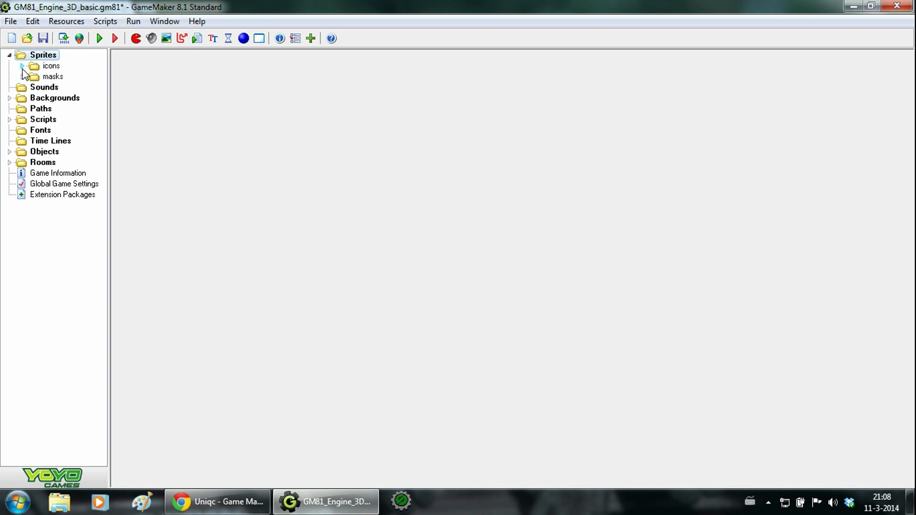
click(22, 66)
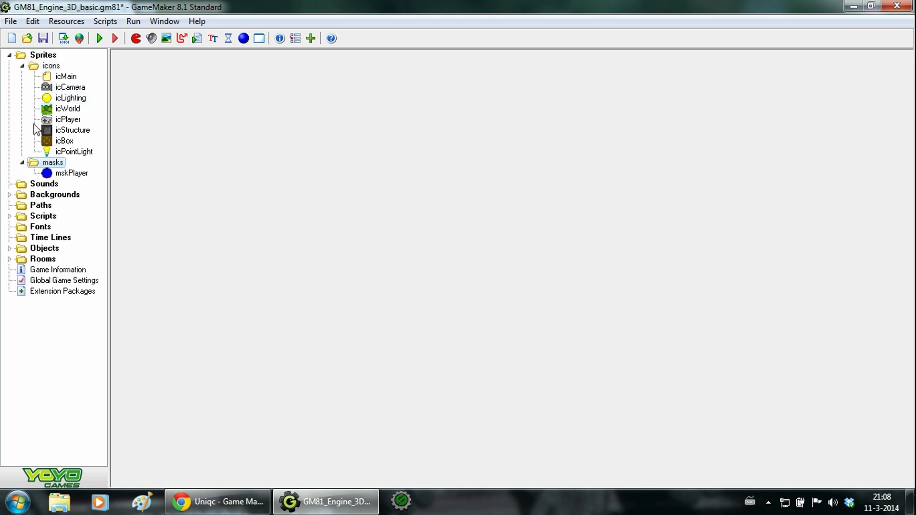
mouse_move(245, 205)
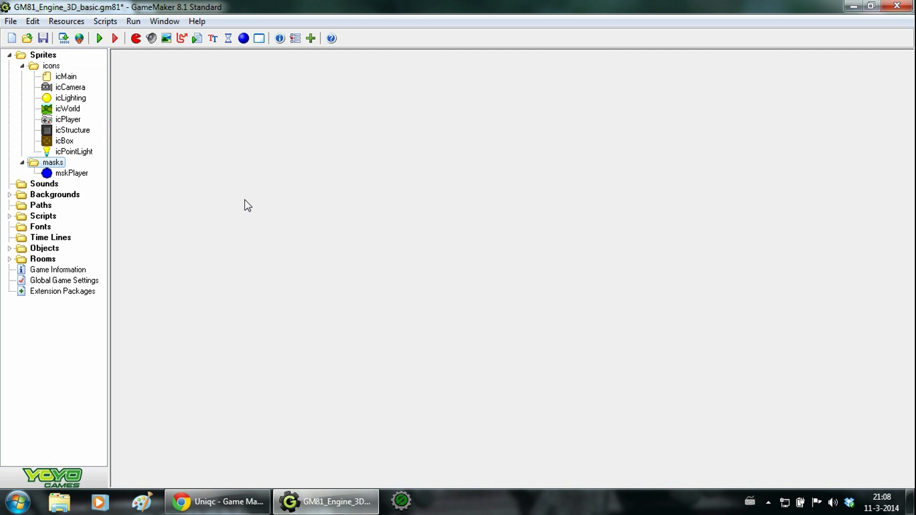
mouse_move(248, 200)
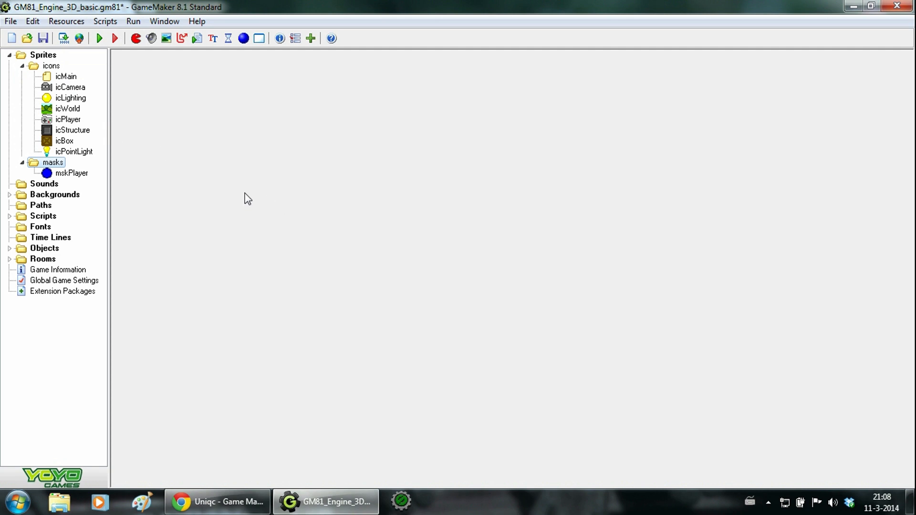
mouse_move(55, 184)
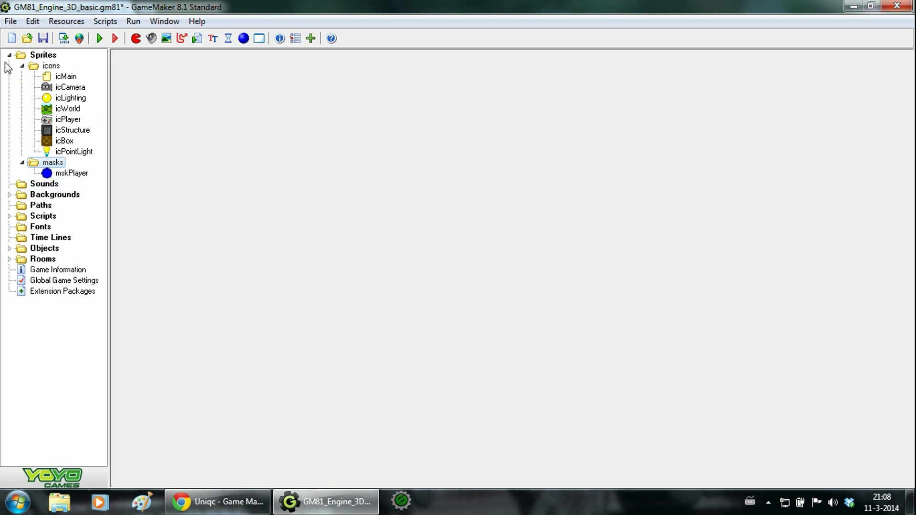
click(9, 54)
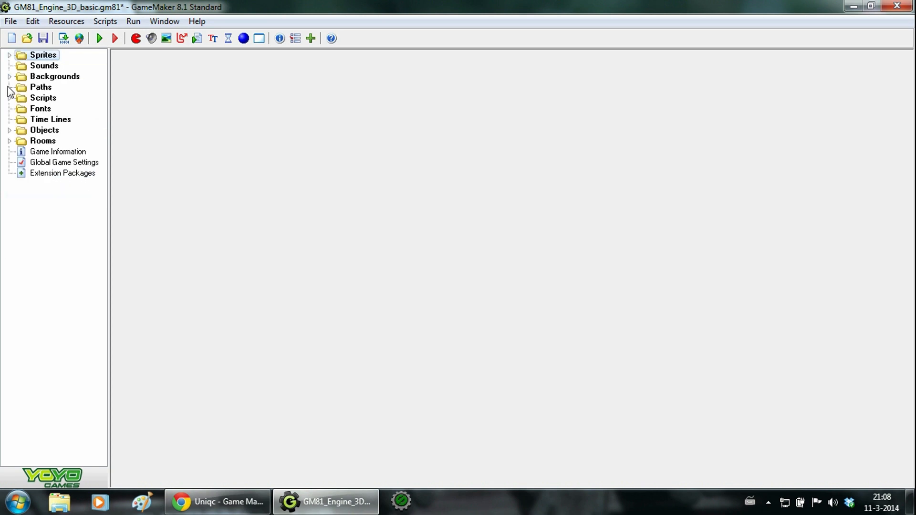
click(9, 76)
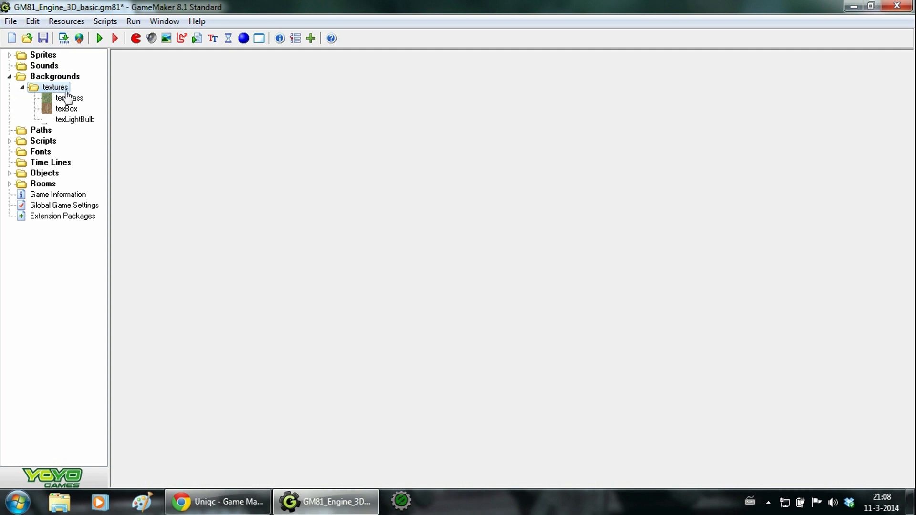
mouse_move(102, 106)
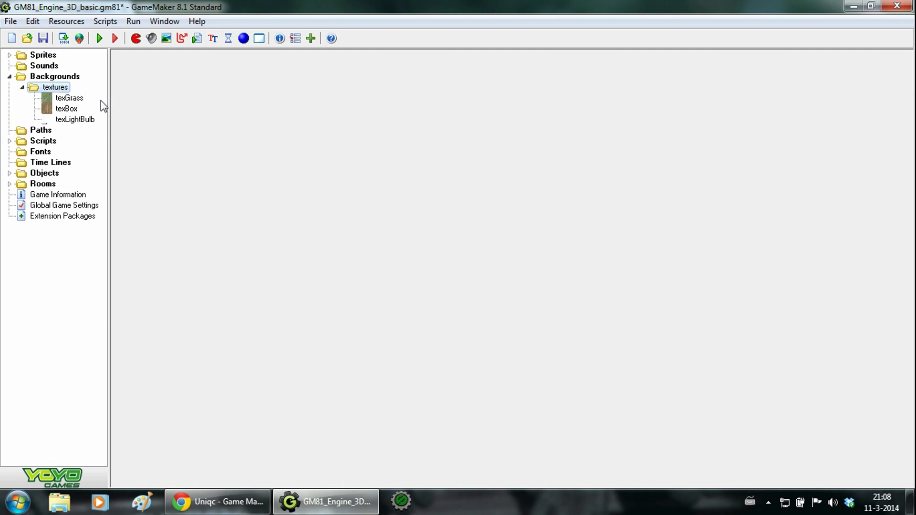
double_click(68, 97)
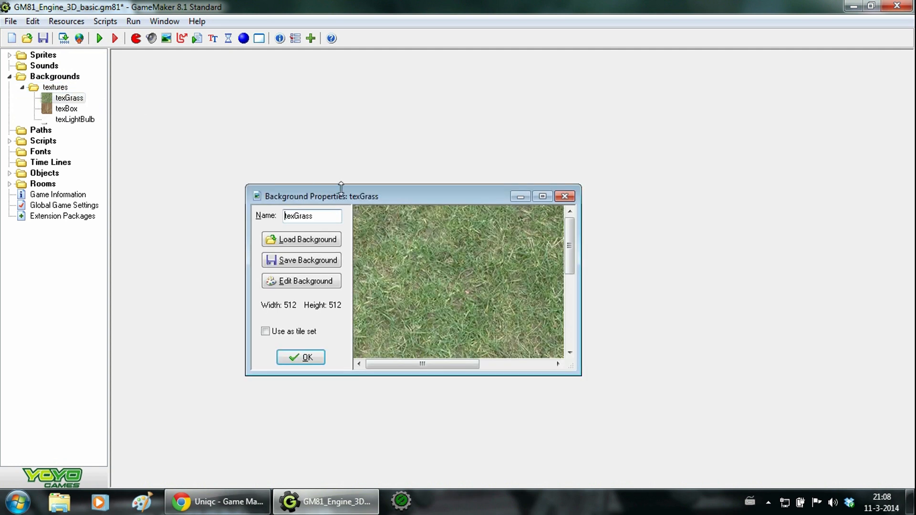
mouse_move(300, 280)
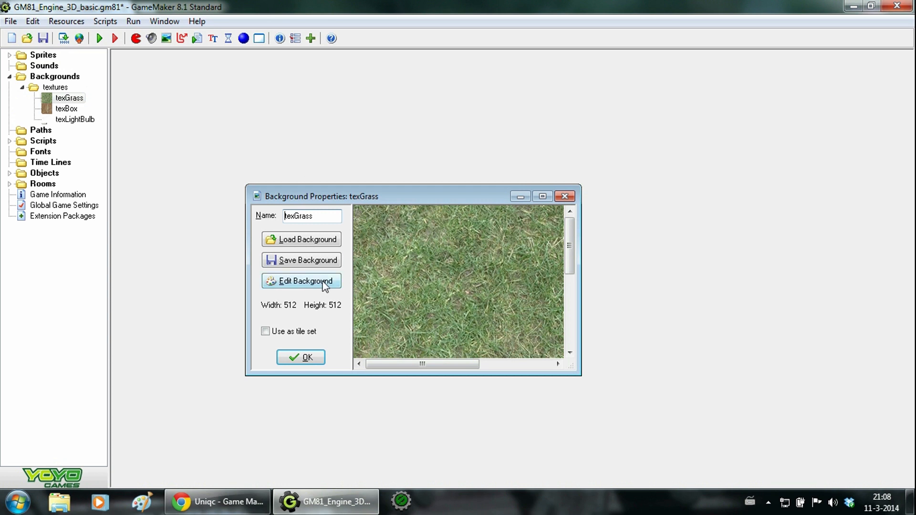
mouse_move(314, 324)
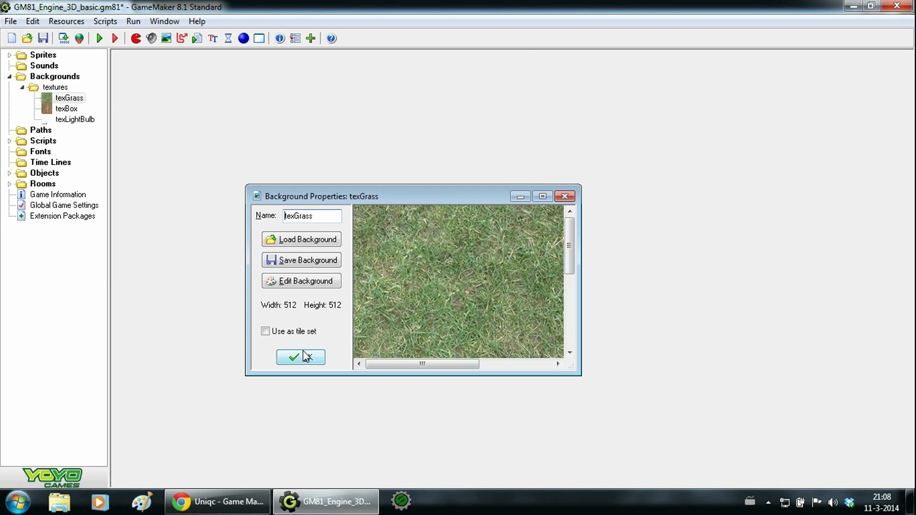
click(301, 357)
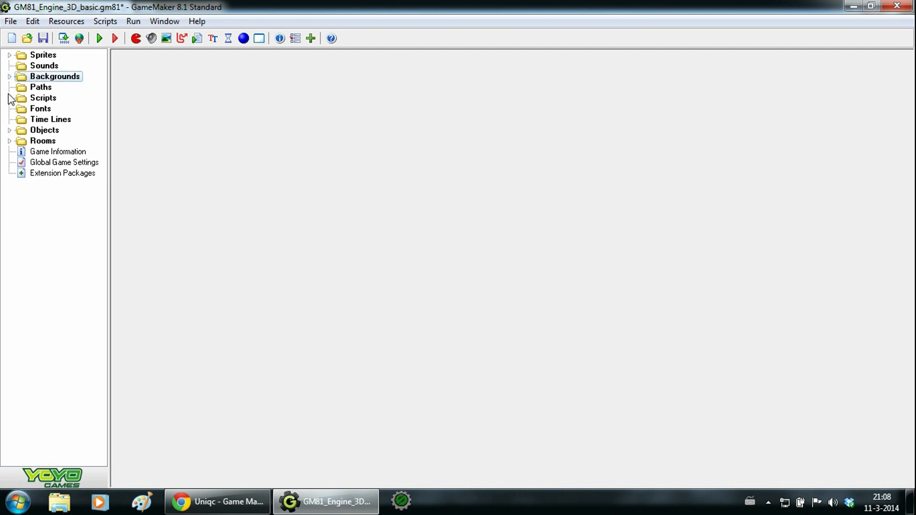
Step: Open the README script and scroll through its introduction and challenges
double_click(57, 108)
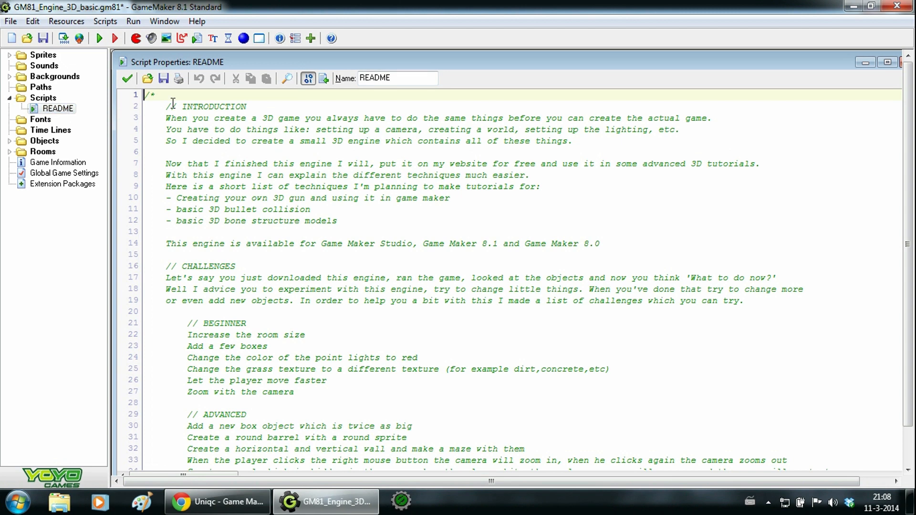
scroll(down, 3)
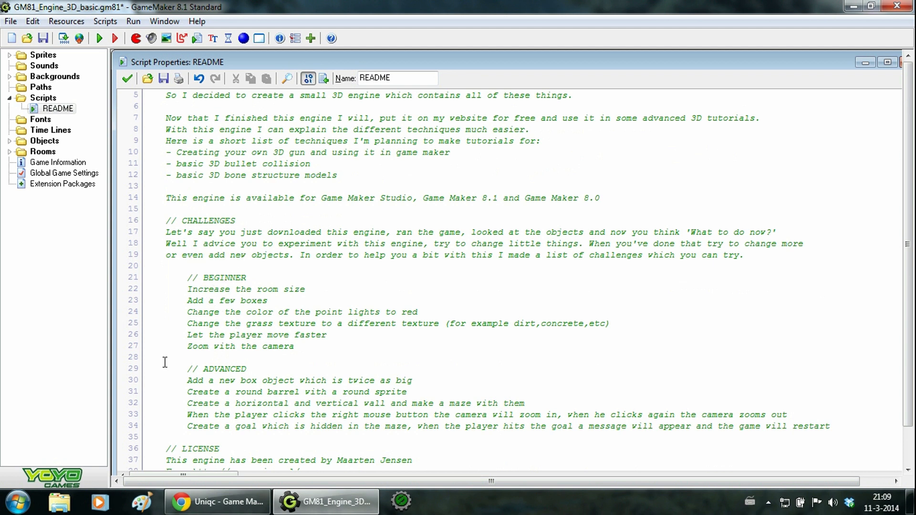
mouse_move(183, 333)
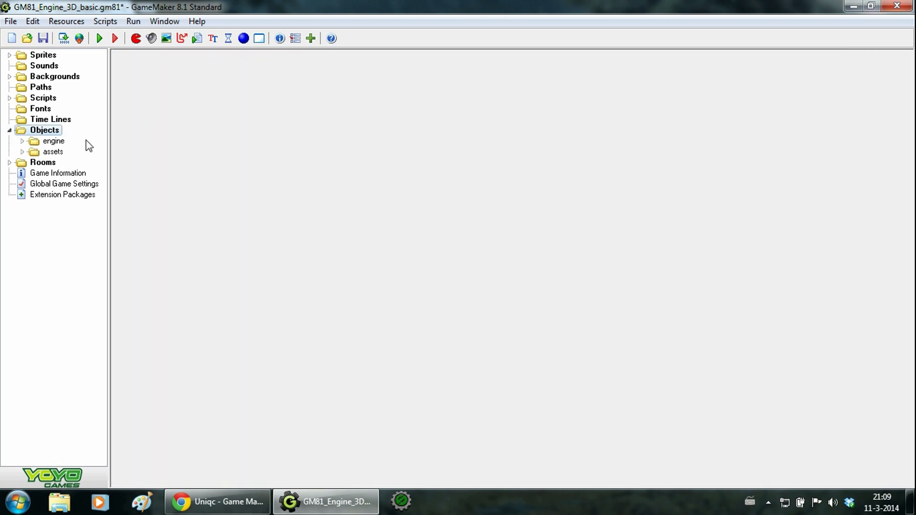
mouse_move(85, 150)
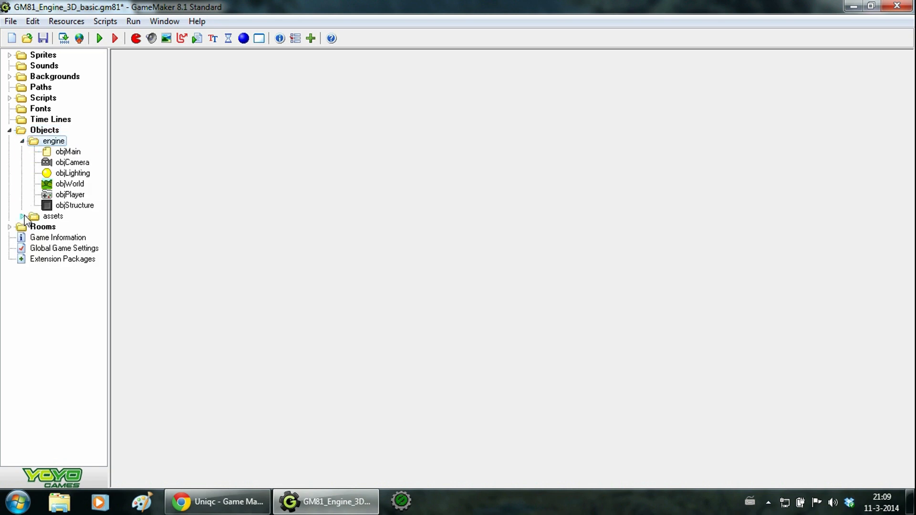
click(21, 216)
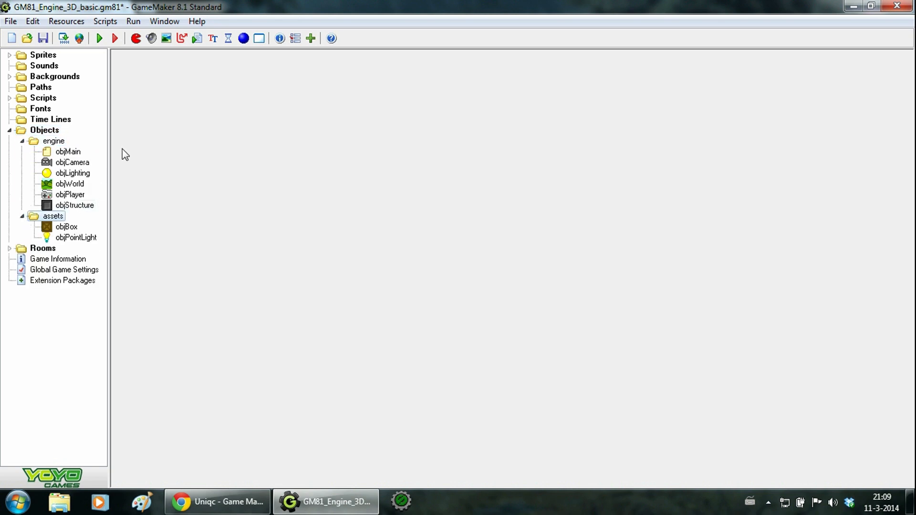
mouse_move(105, 155)
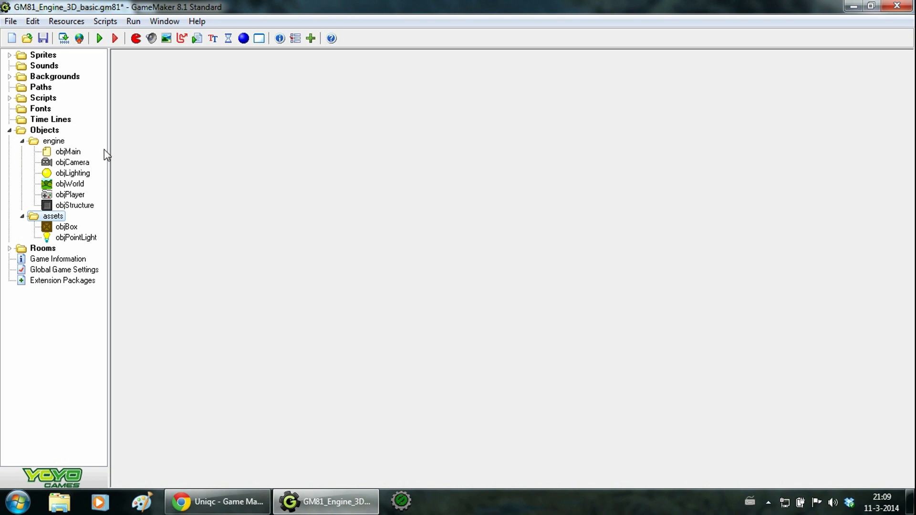
mouse_move(128, 176)
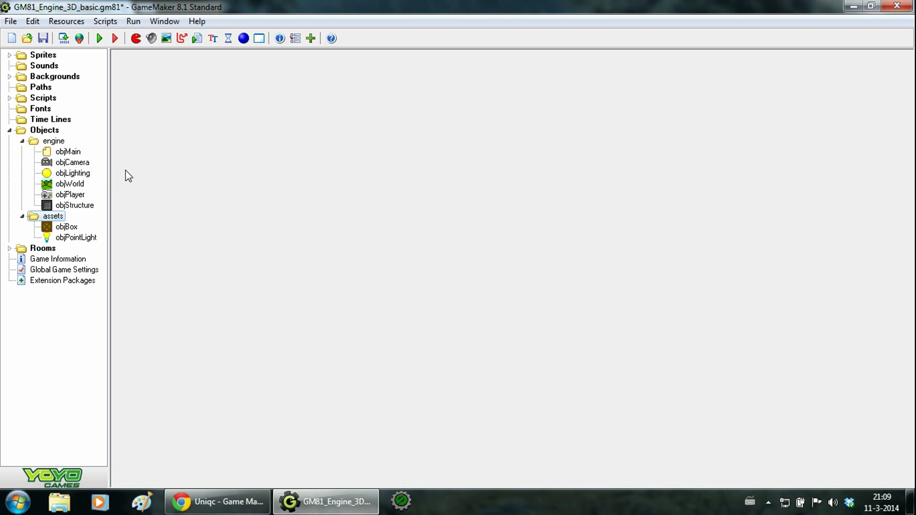
mouse_move(102, 163)
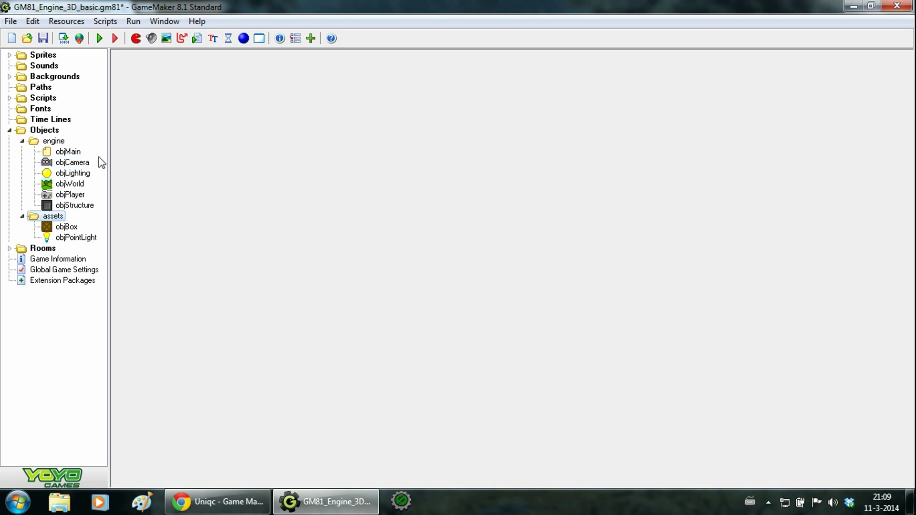
mouse_move(107, 241)
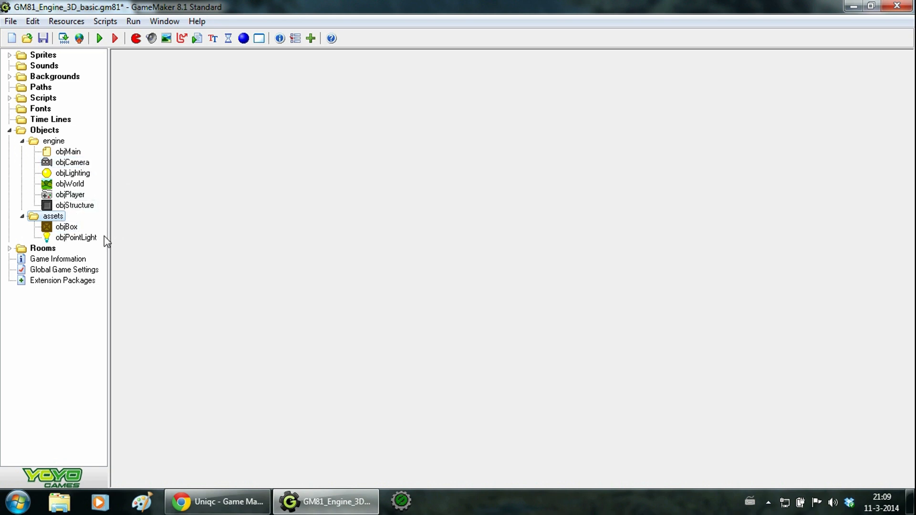
mouse_move(56, 233)
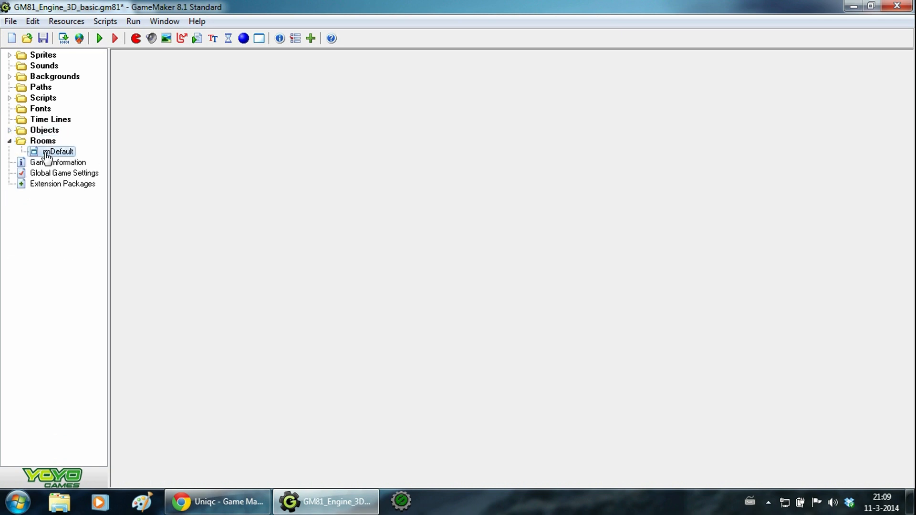
double_click(58, 152)
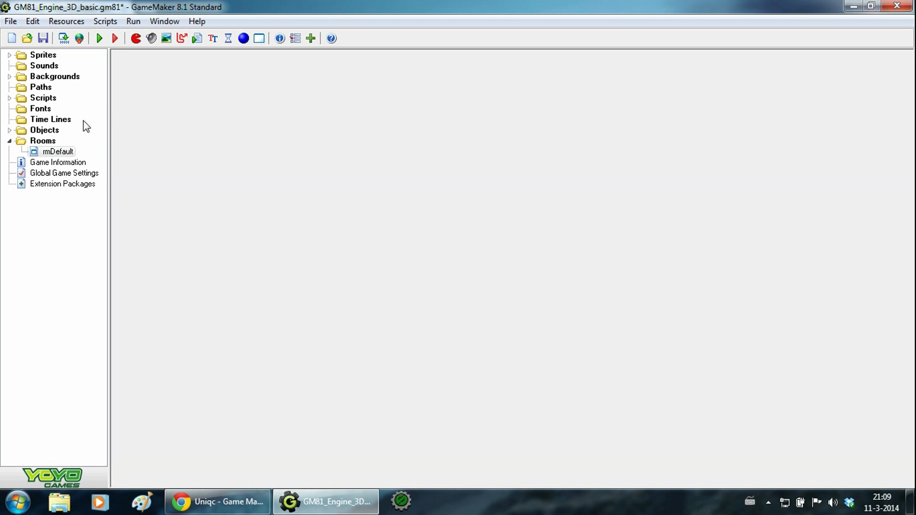
click(10, 130)
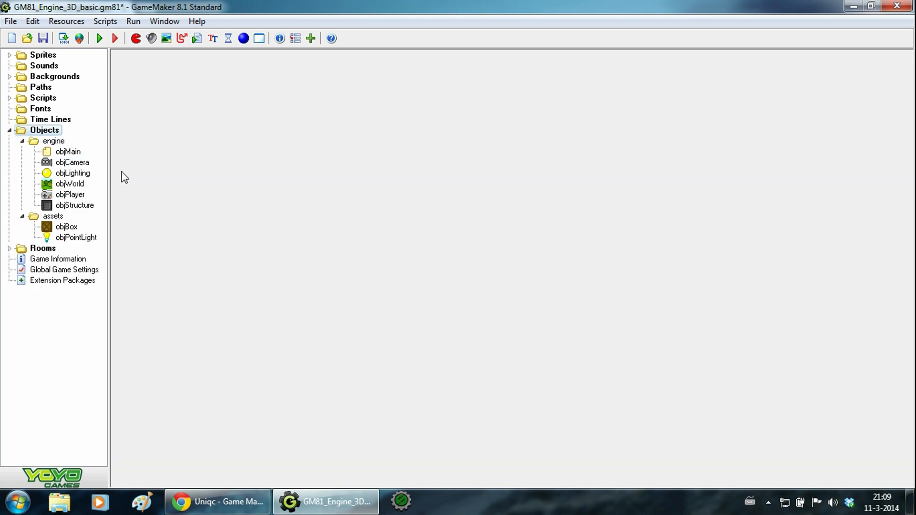
click(68, 151)
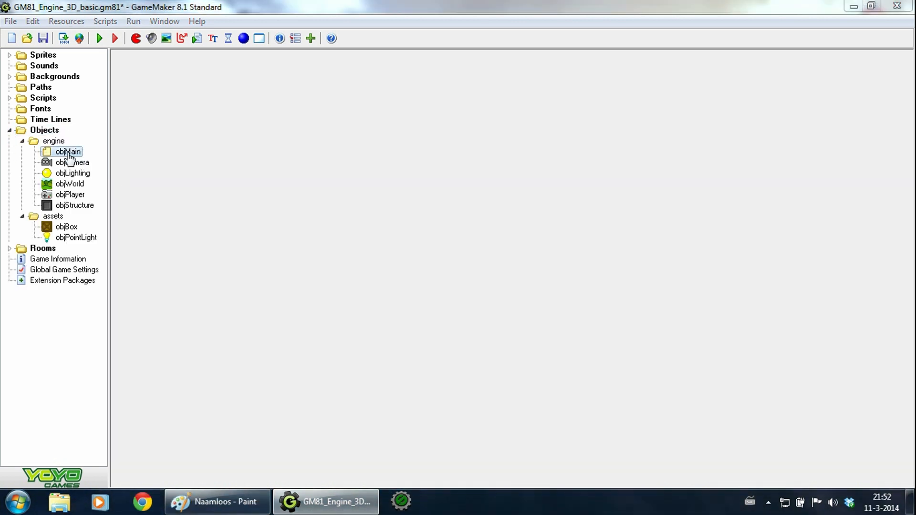
double_click(67, 152)
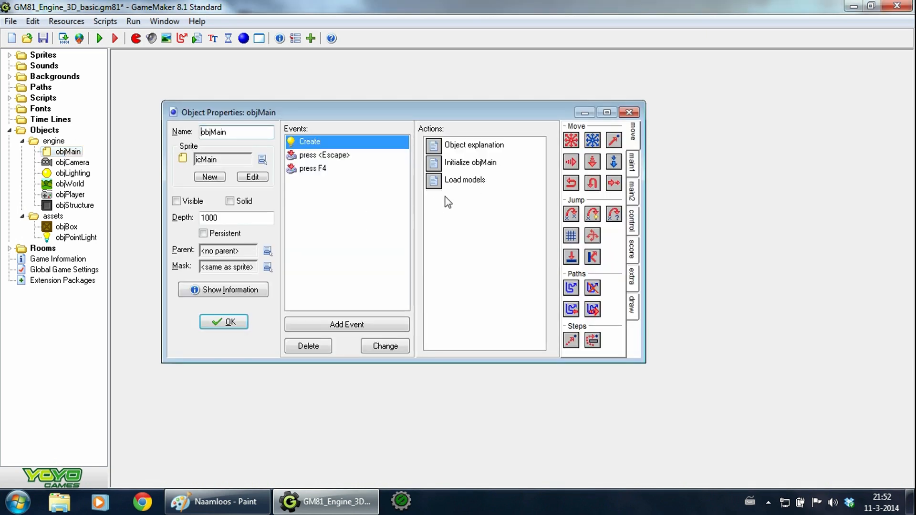
double_click(471, 162)
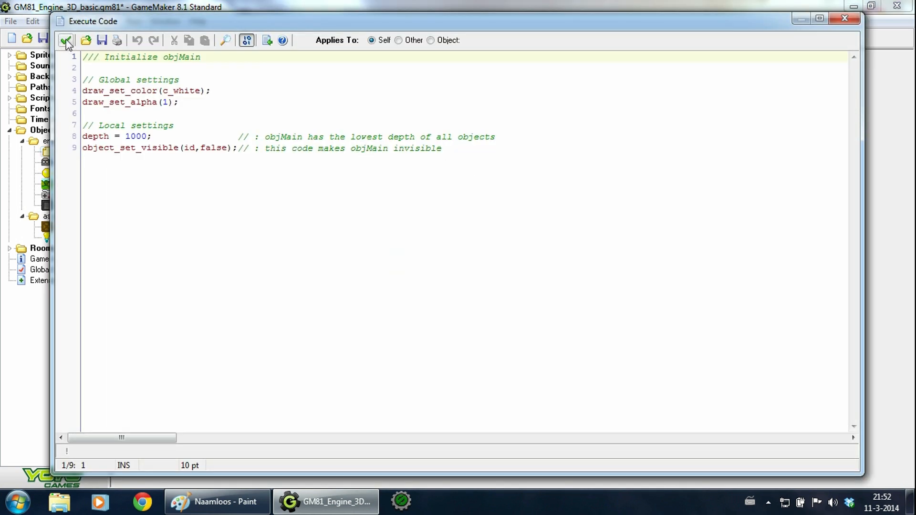
click(66, 40)
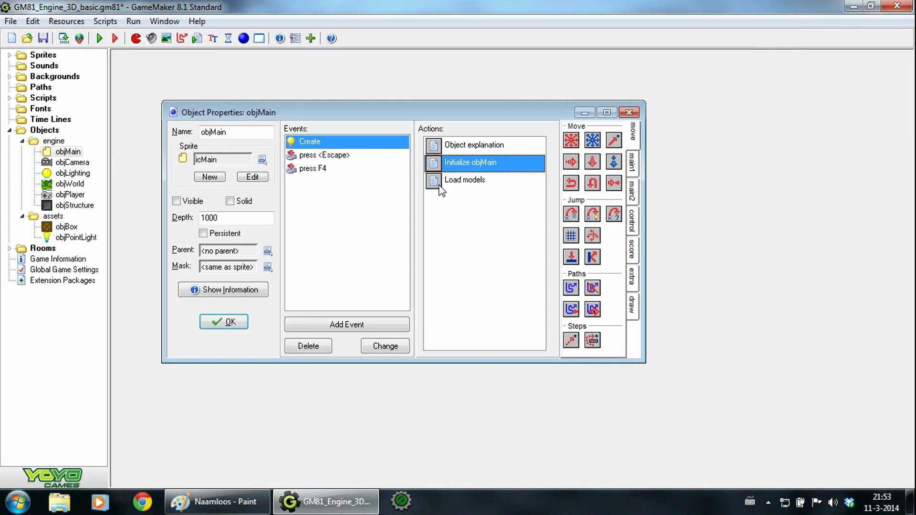
double_click(463, 180)
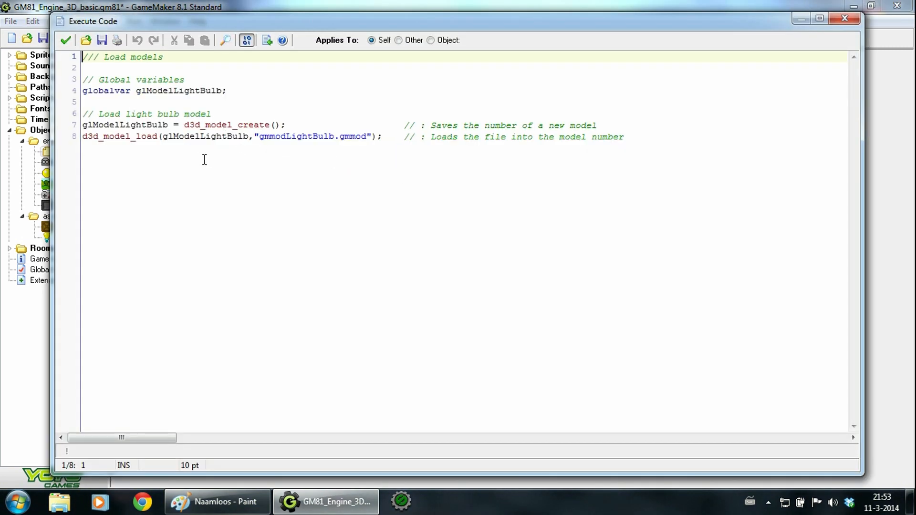
click(66, 40)
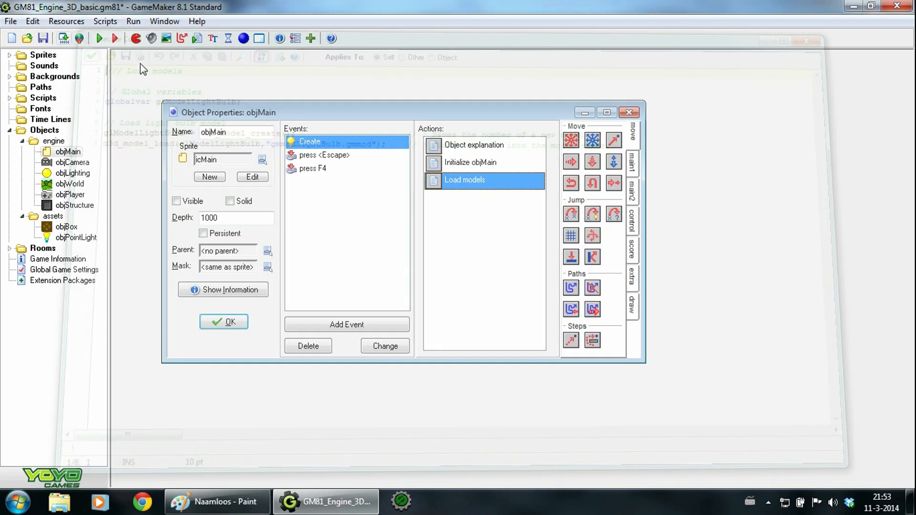
click(325, 155)
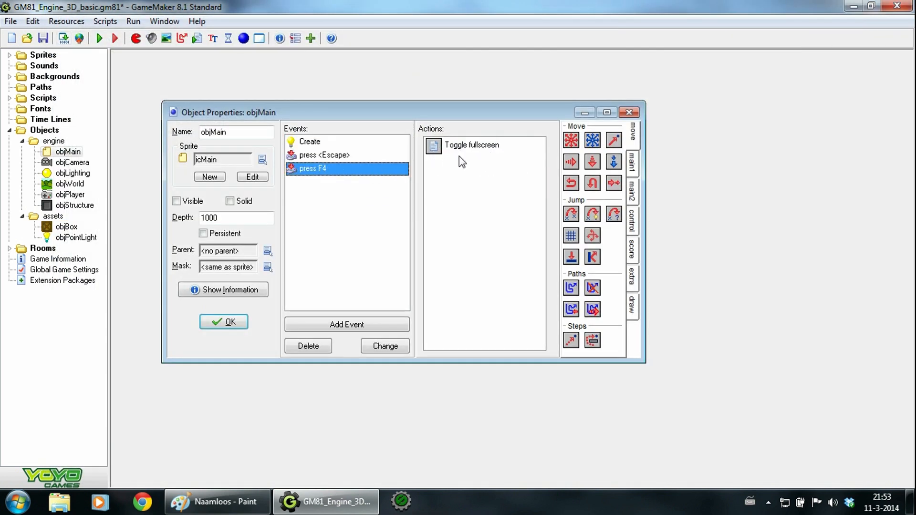
mouse_move(432, 184)
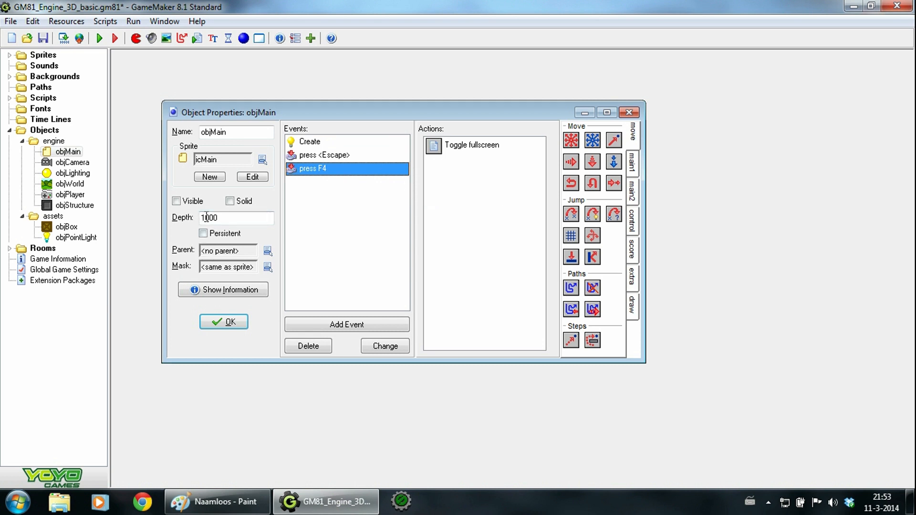
click(223, 321)
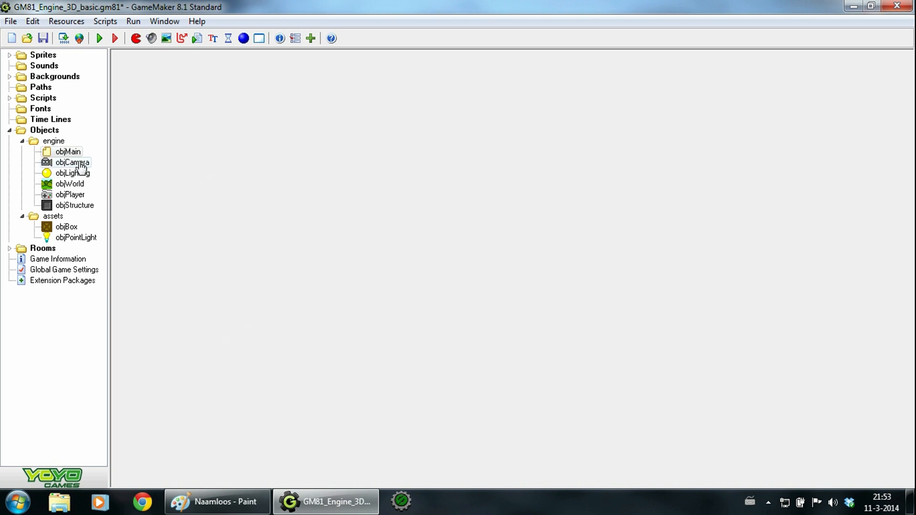
double_click(71, 162)
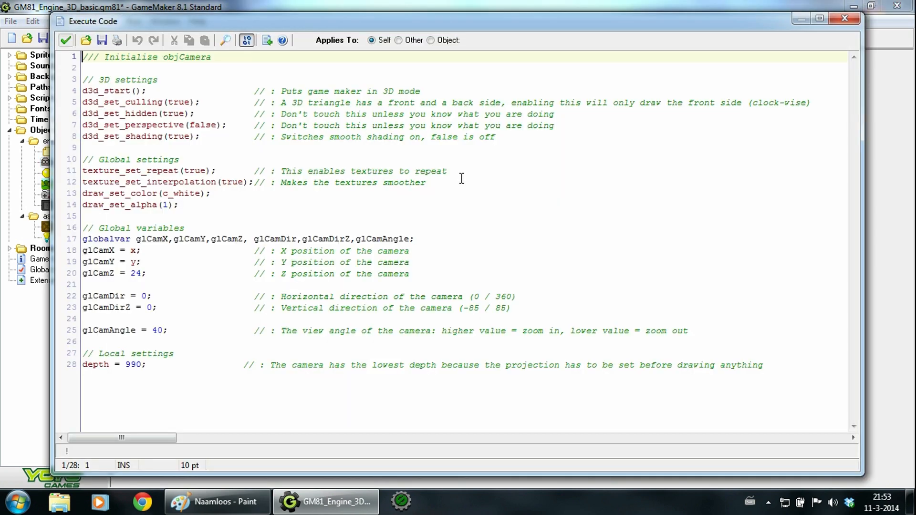
mouse_move(198, 212)
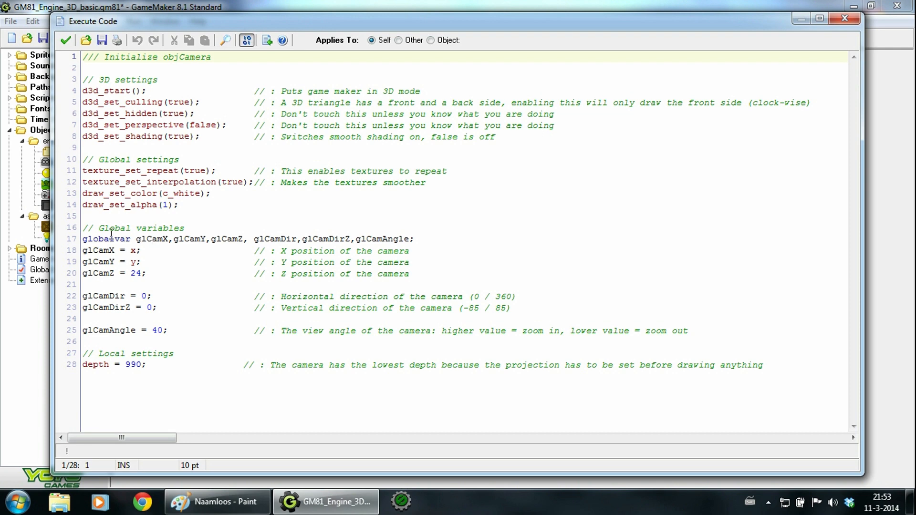
mouse_move(52, 30)
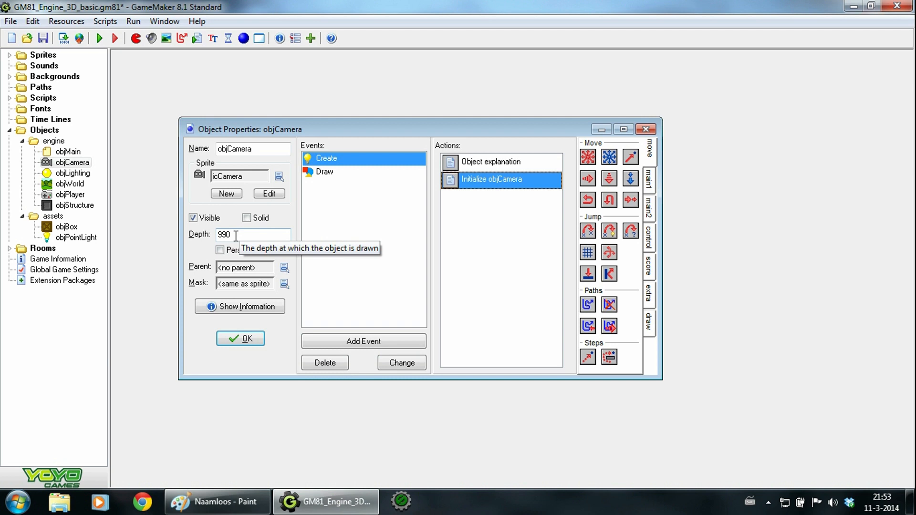
mouse_move(239, 235)
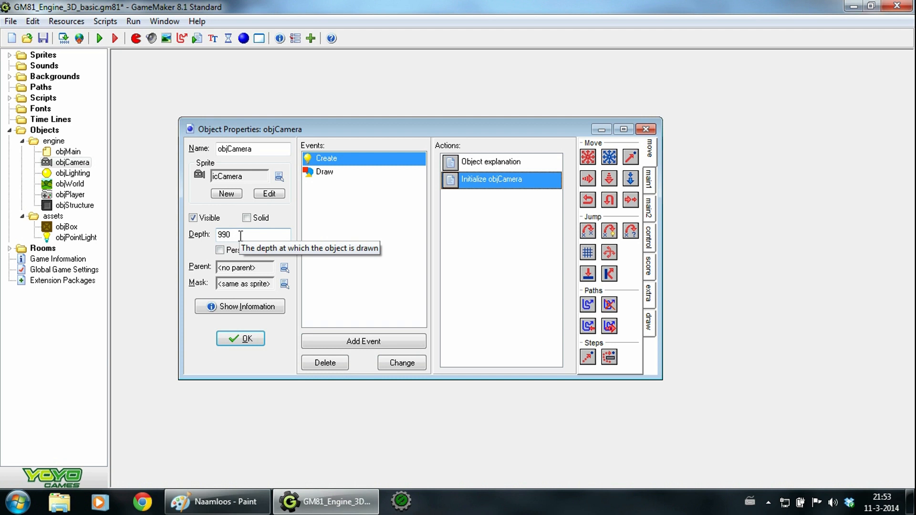
mouse_move(261, 333)
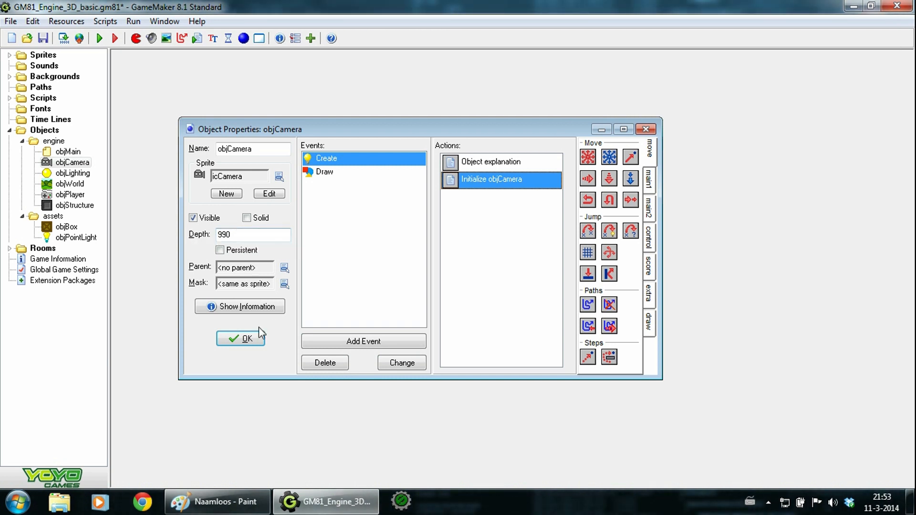
click(240, 339)
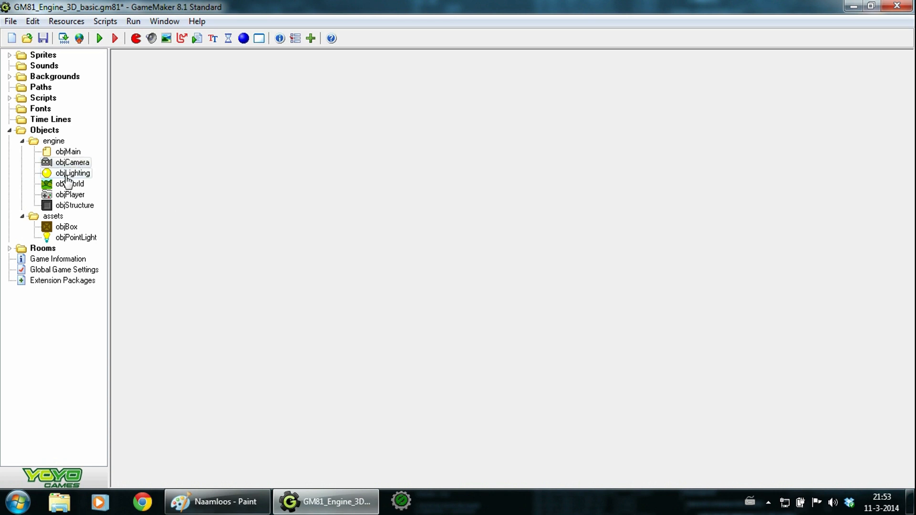
Step: Review objLighting's Initialize and Set lights code, then close the object
double_click(73, 172)
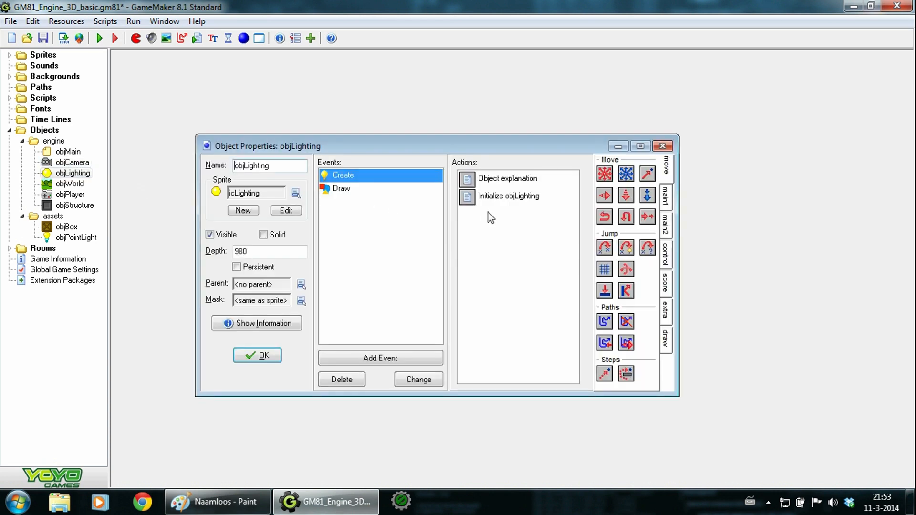
double_click(508, 195)
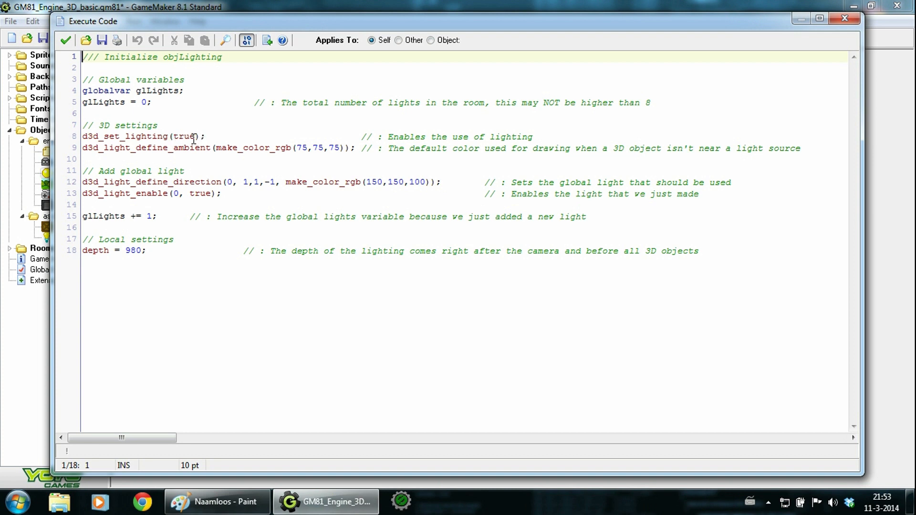
mouse_move(233, 154)
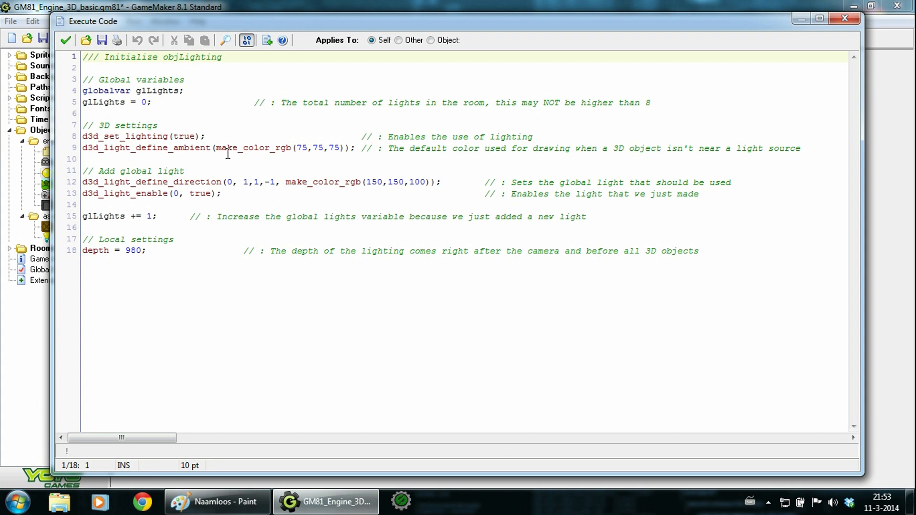
mouse_move(213, 181)
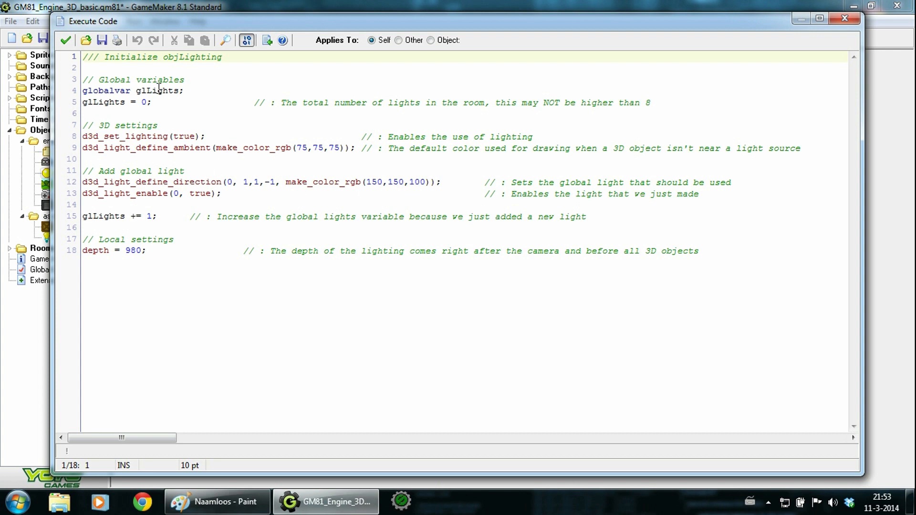
click(66, 40)
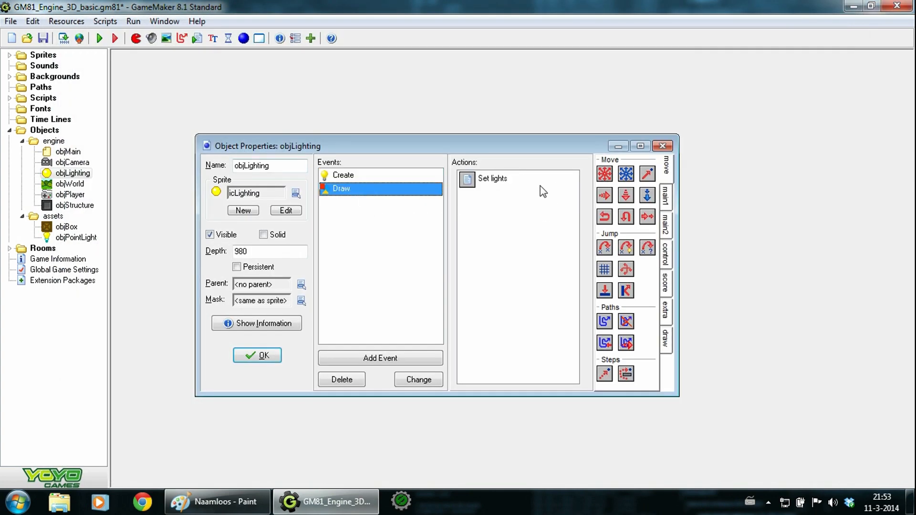
double_click(493, 179)
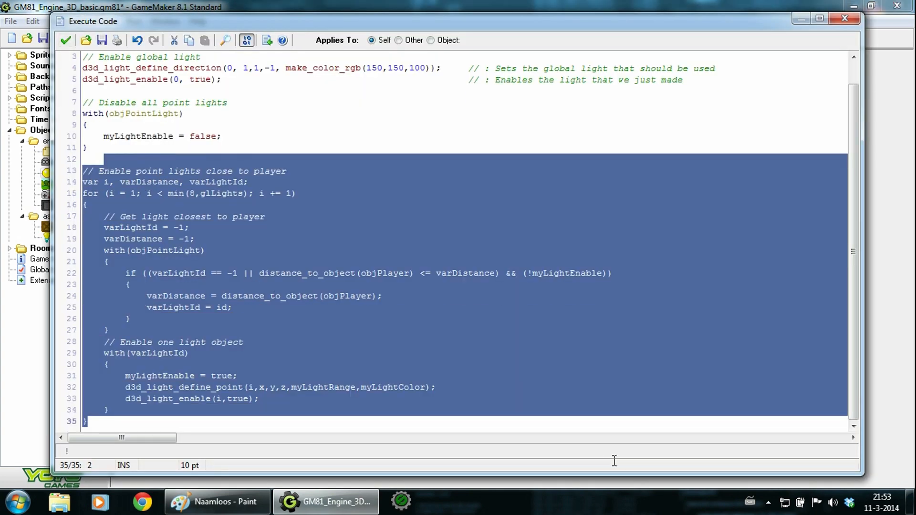
click(325, 296)
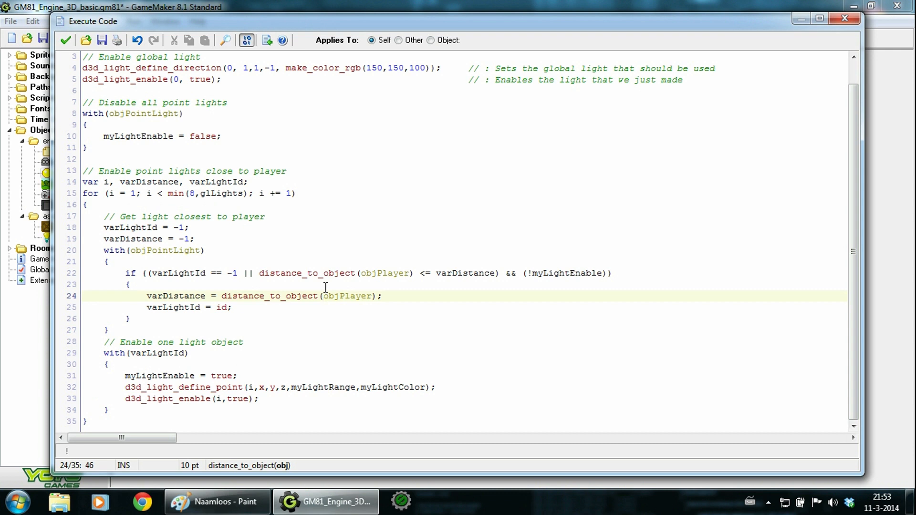
mouse_move(188, 199)
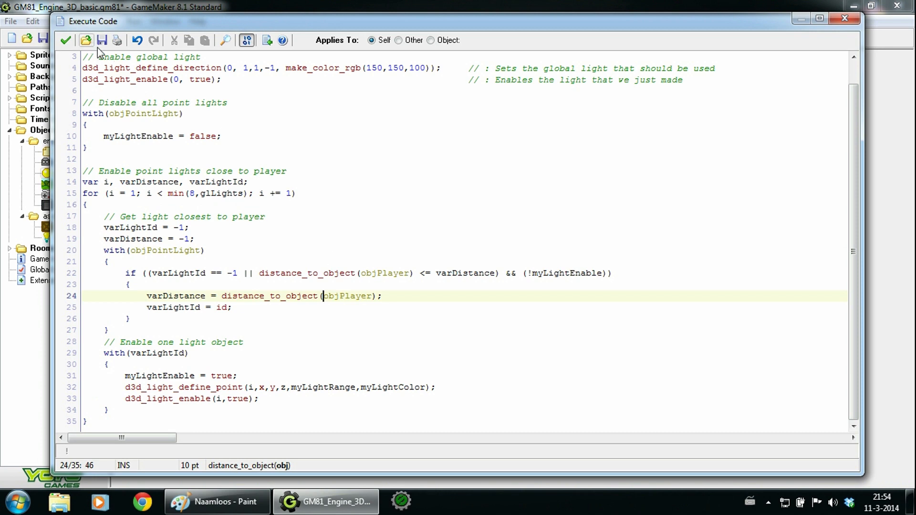
click(65, 40)
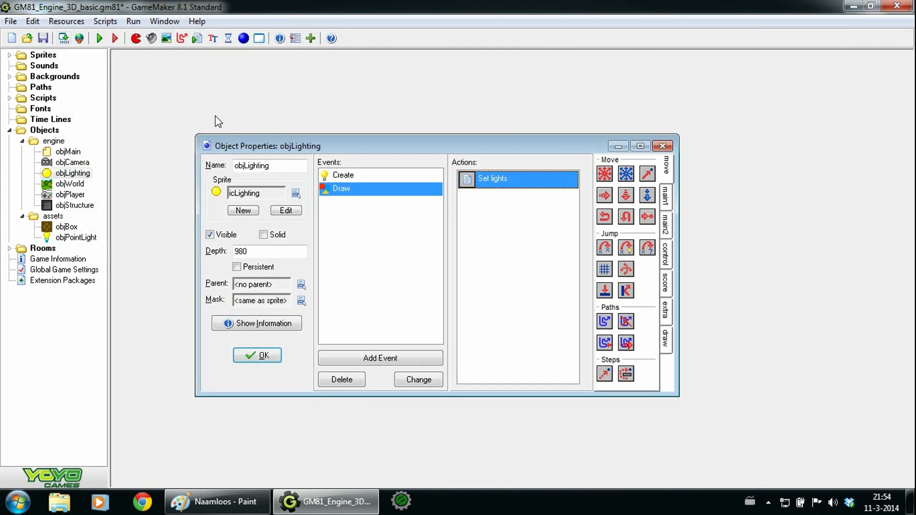
click(257, 355)
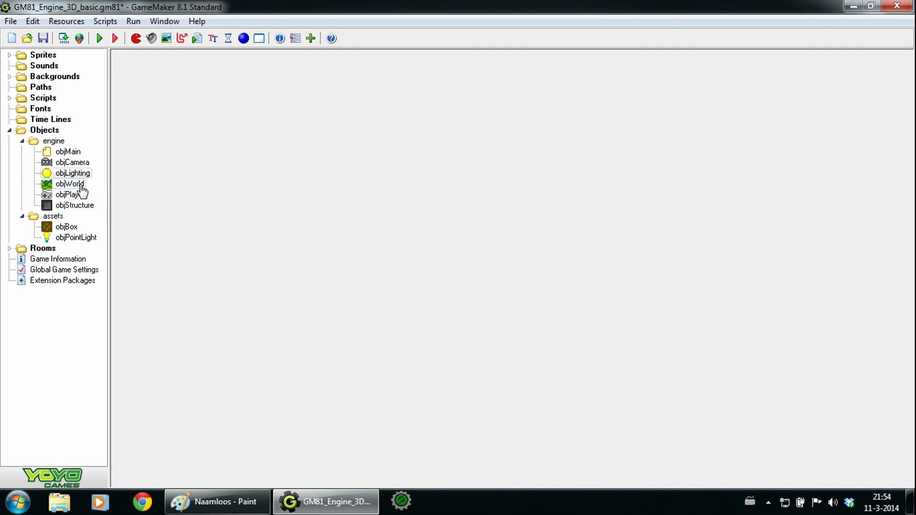
Step: Bring up objWorld's Draw event code that renders the world
double_click(69, 183)
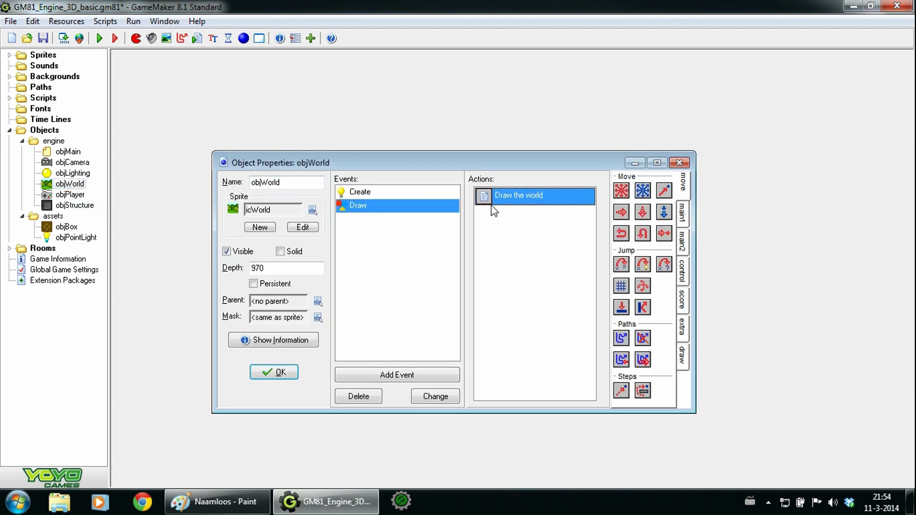
double_click(517, 195)
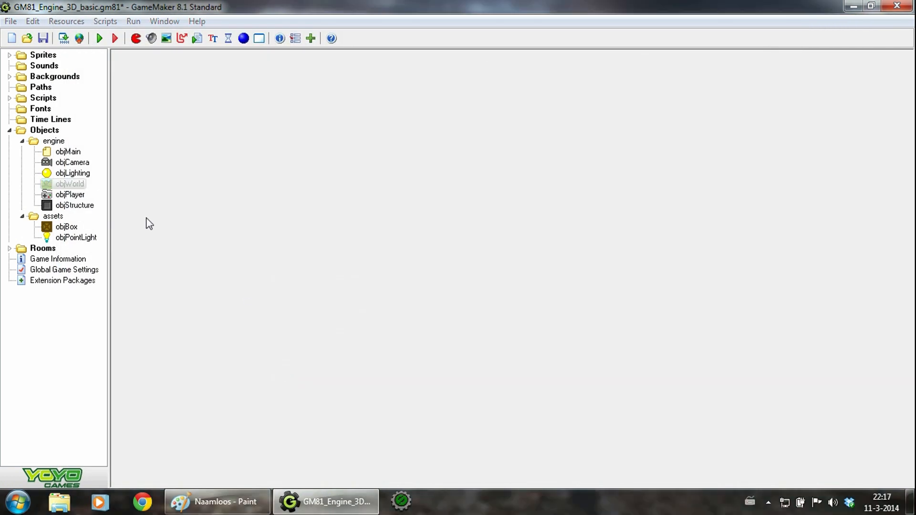
Step: Review objPlayer's Step keyboard code and End Step camera update code
click(69, 183)
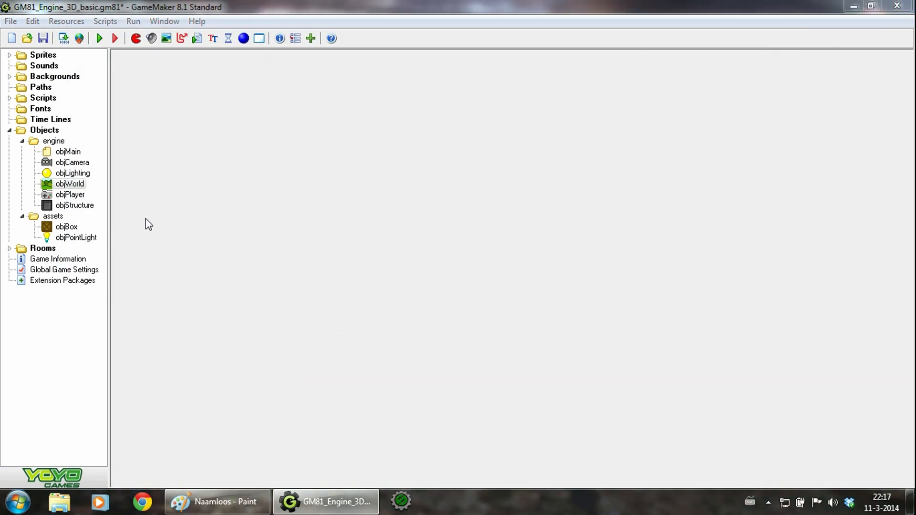
double_click(69, 194)
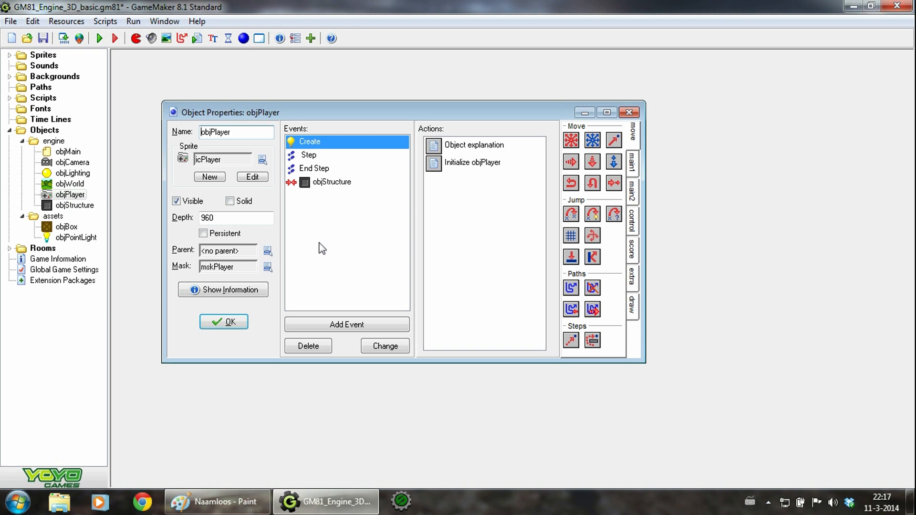
mouse_move(375, 192)
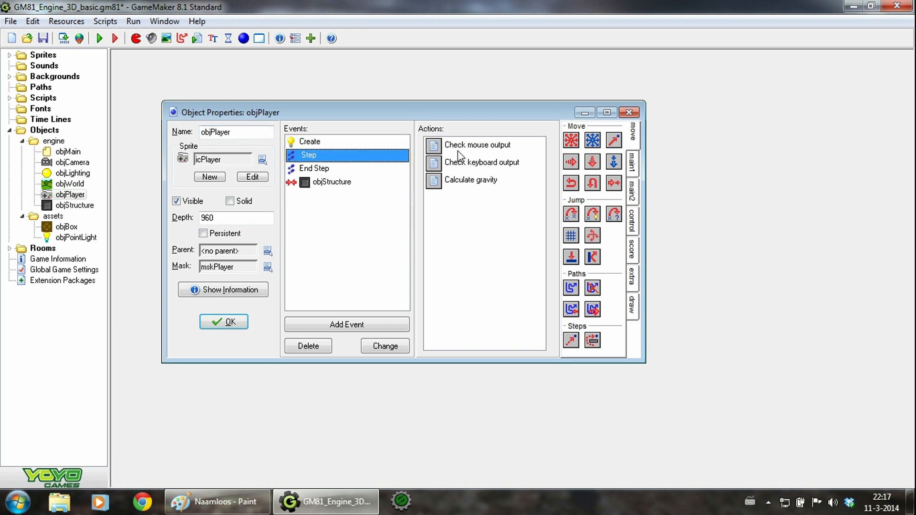
double_click(477, 145)
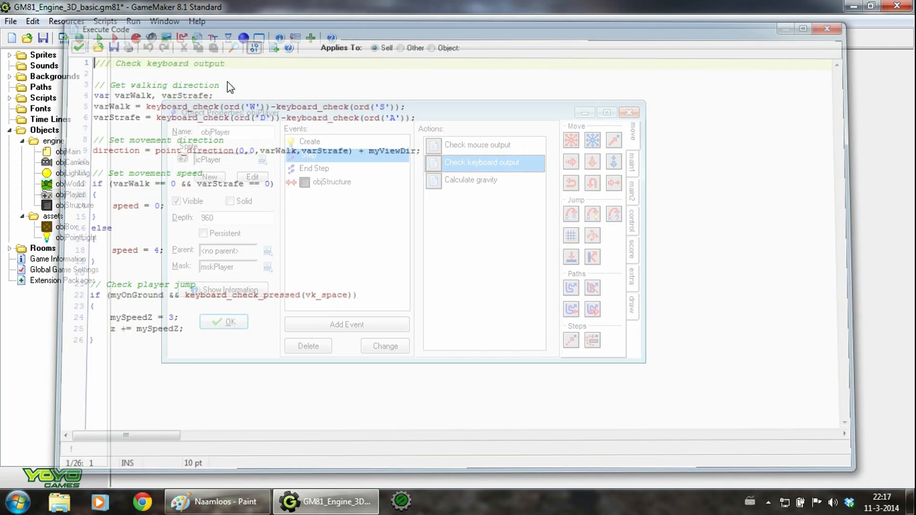
double_click(471, 179)
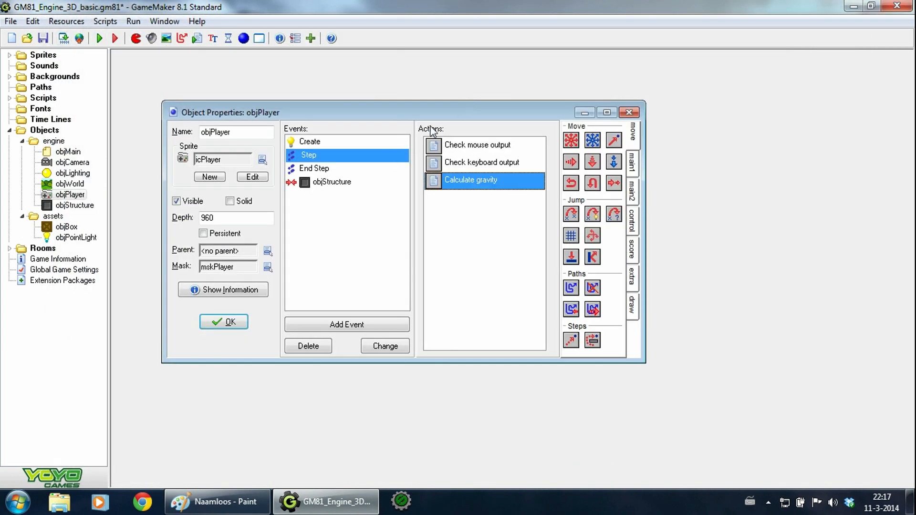
double_click(470, 180)
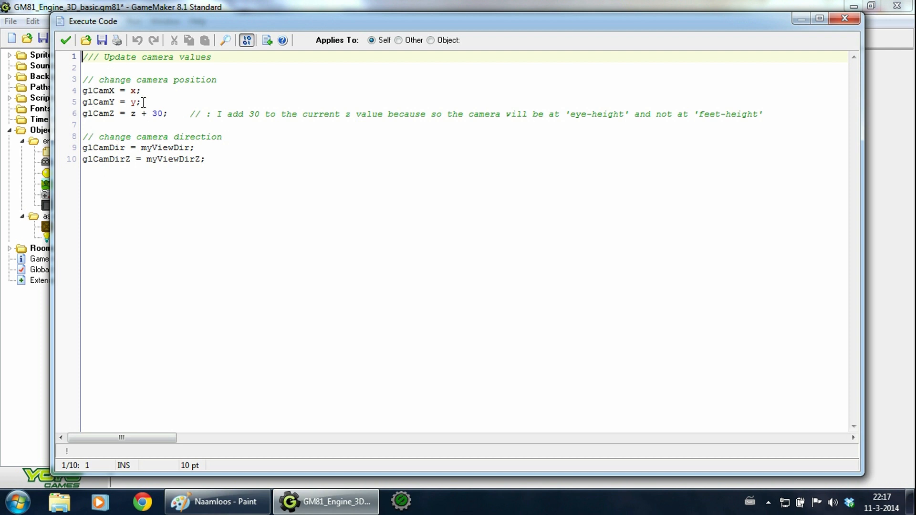
mouse_move(269, 202)
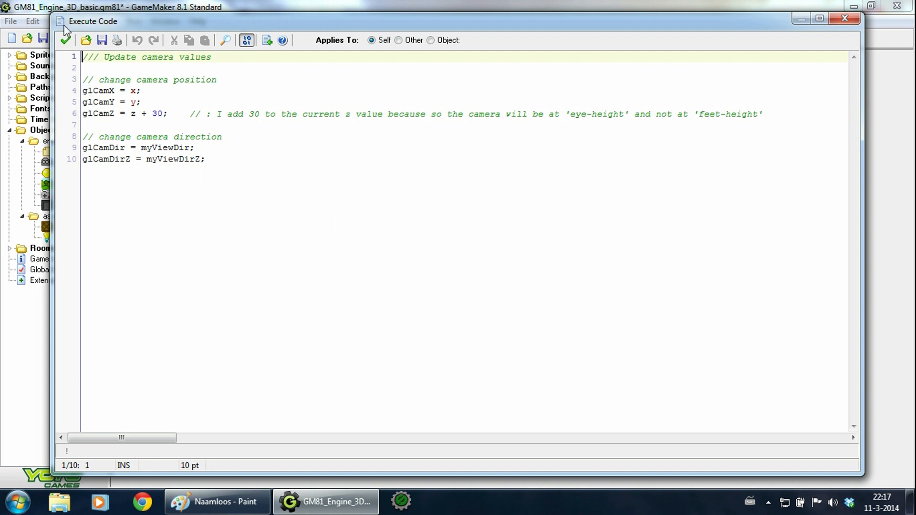
click(65, 36)
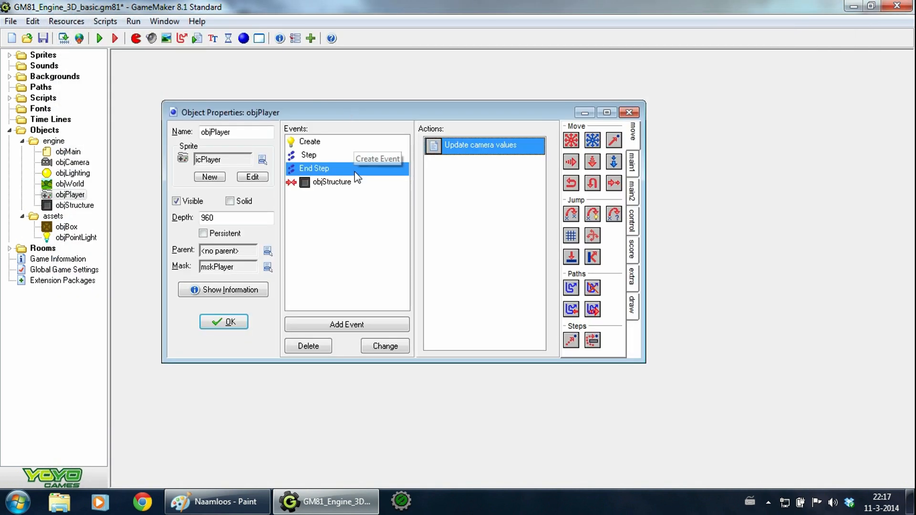
Step: Review objPlayer's objStructure collision code, then close the object
click(332, 181)
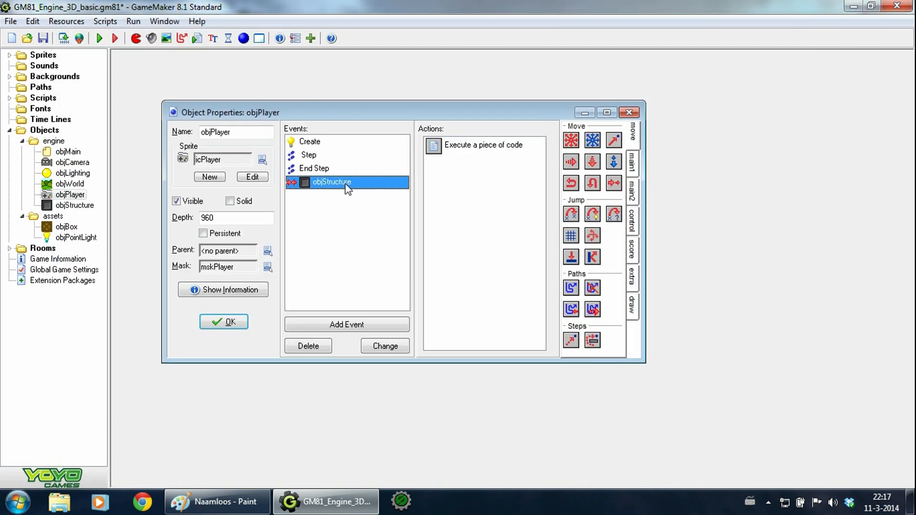
double_click(483, 145)
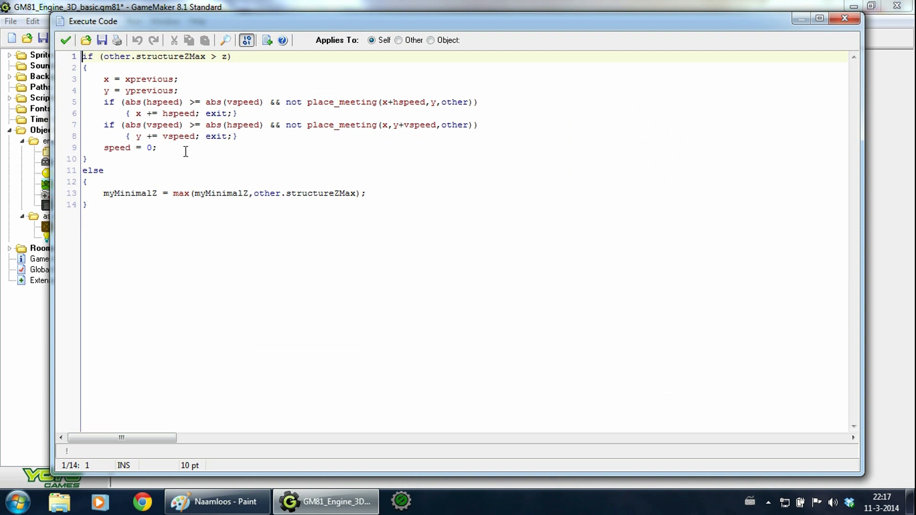
mouse_move(137, 160)
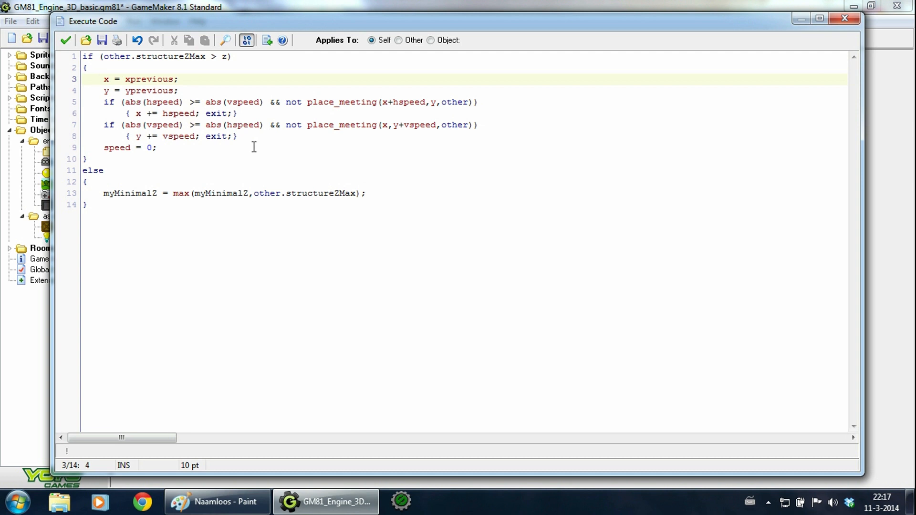
mouse_move(395, 188)
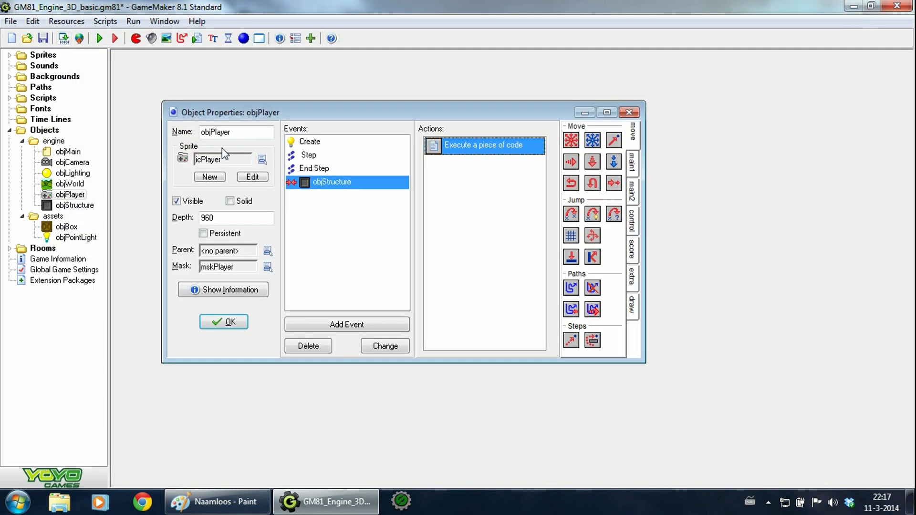
click(223, 322)
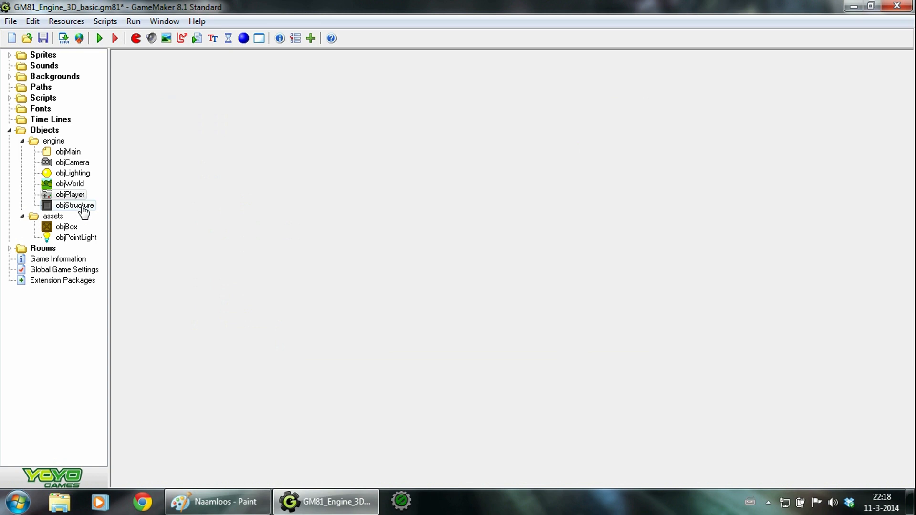
Step: Bring up objStructure's properties with its Create event actions
double_click(74, 205)
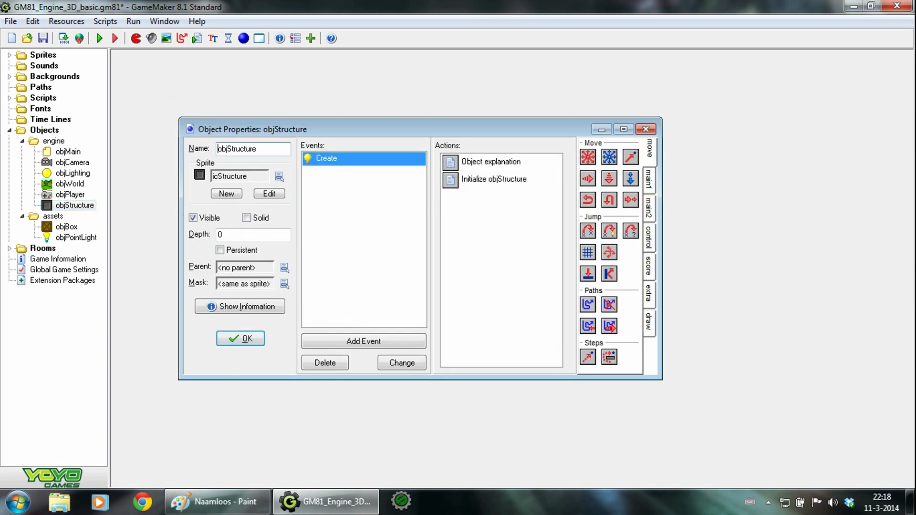
Step: Check the parent/collision diagram in Paint, then close objStructure's properties
click(217, 501)
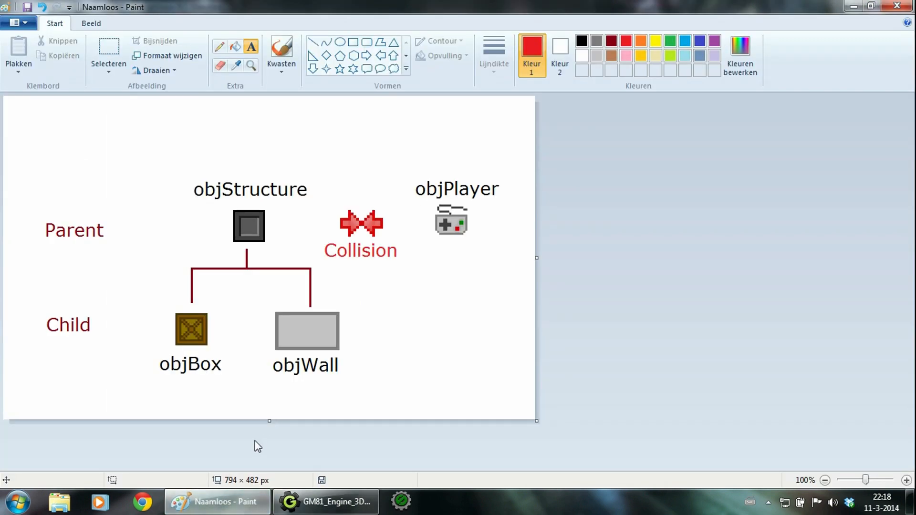
mouse_move(259, 437)
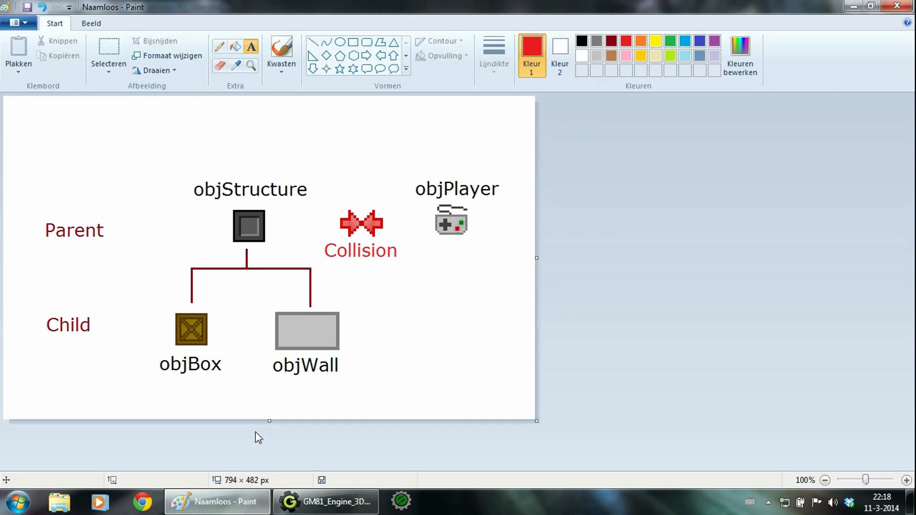
mouse_move(138, 256)
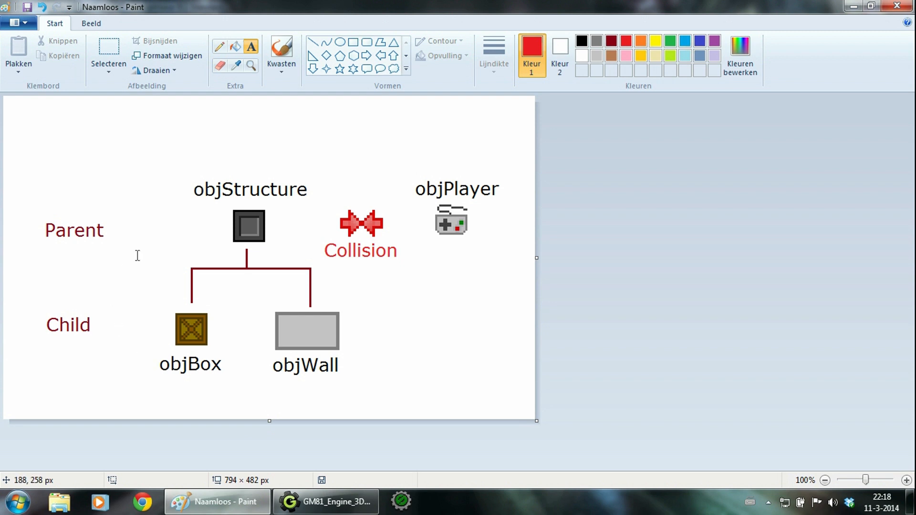
mouse_move(229, 220)
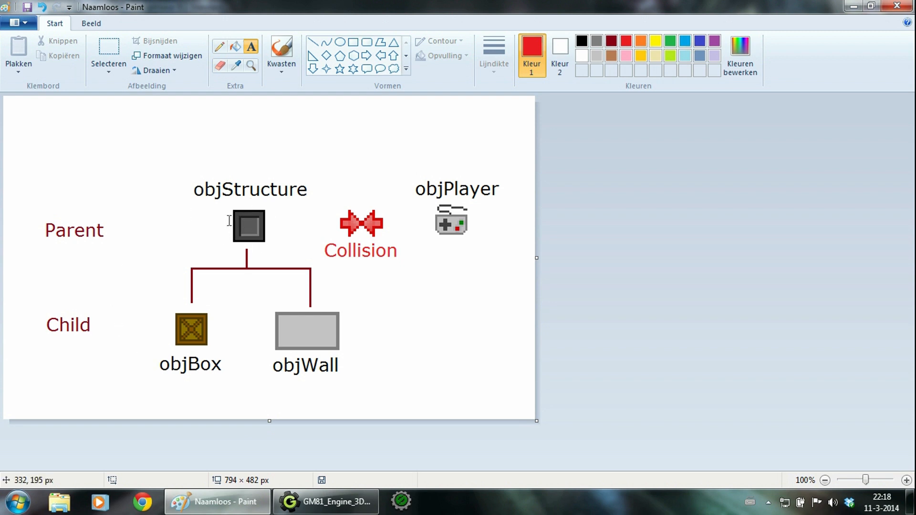
mouse_move(383, 225)
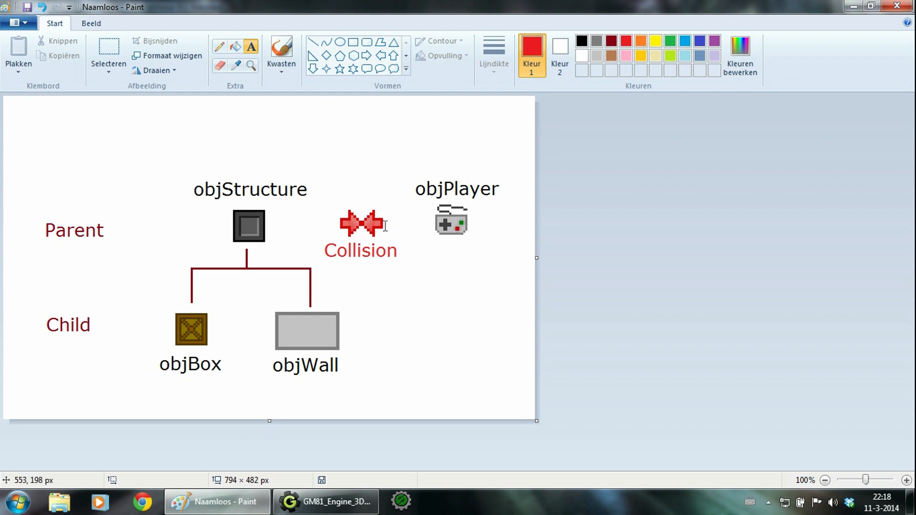
mouse_move(391, 234)
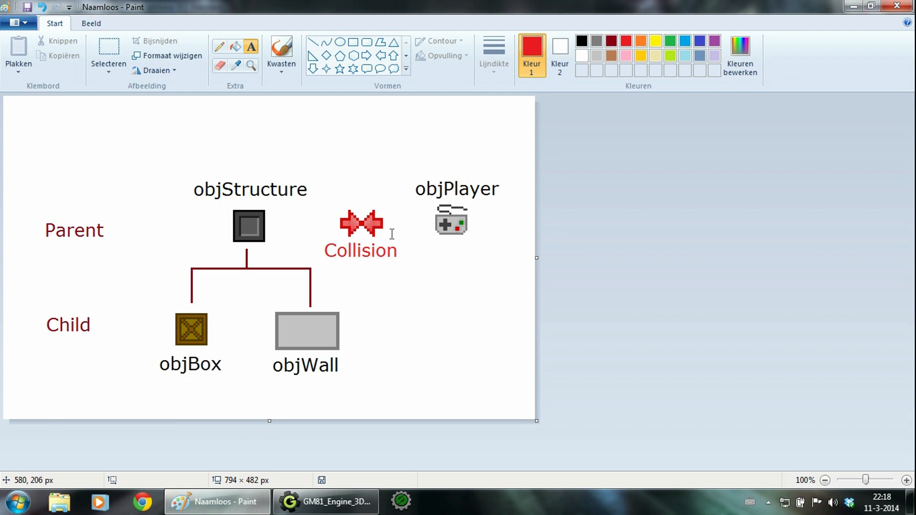
mouse_move(193, 285)
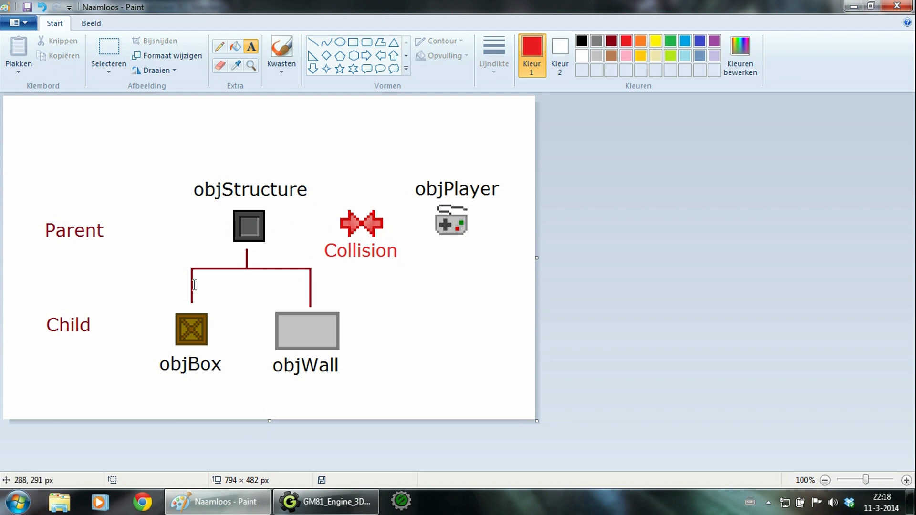
mouse_move(246, 256)
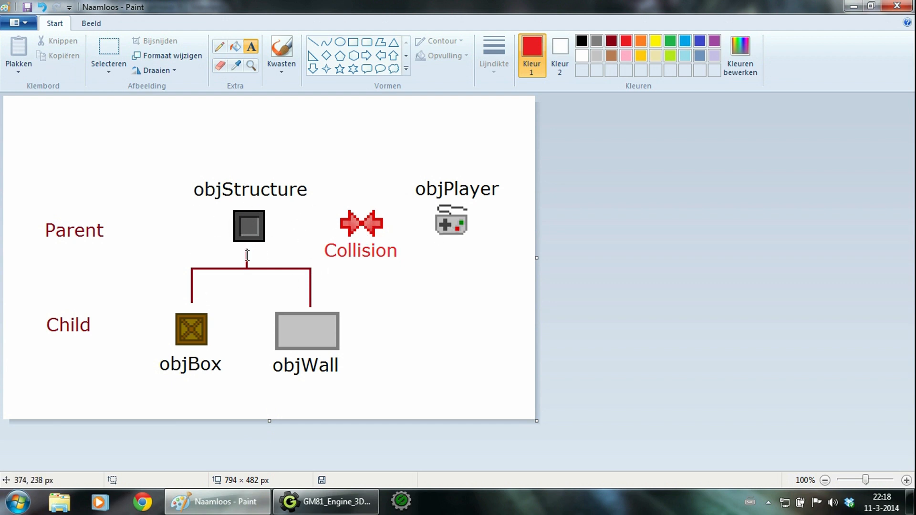
mouse_move(391, 209)
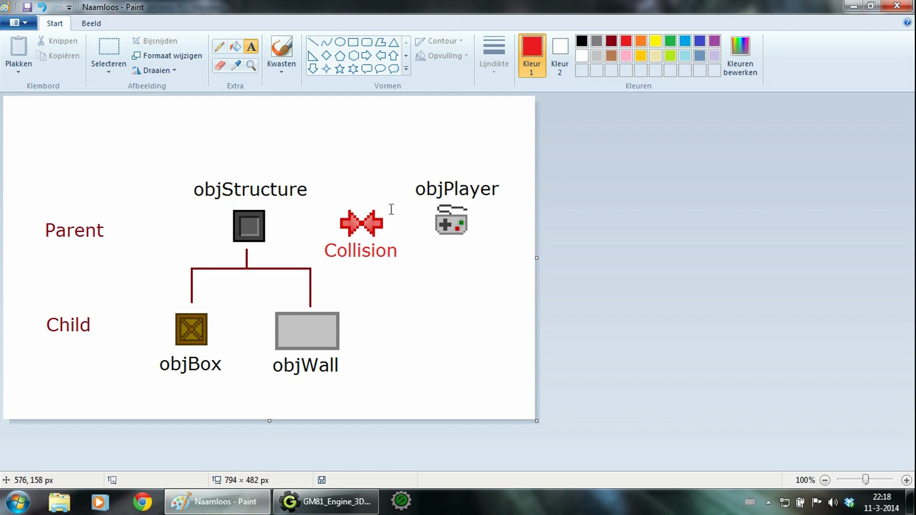
click(325, 501)
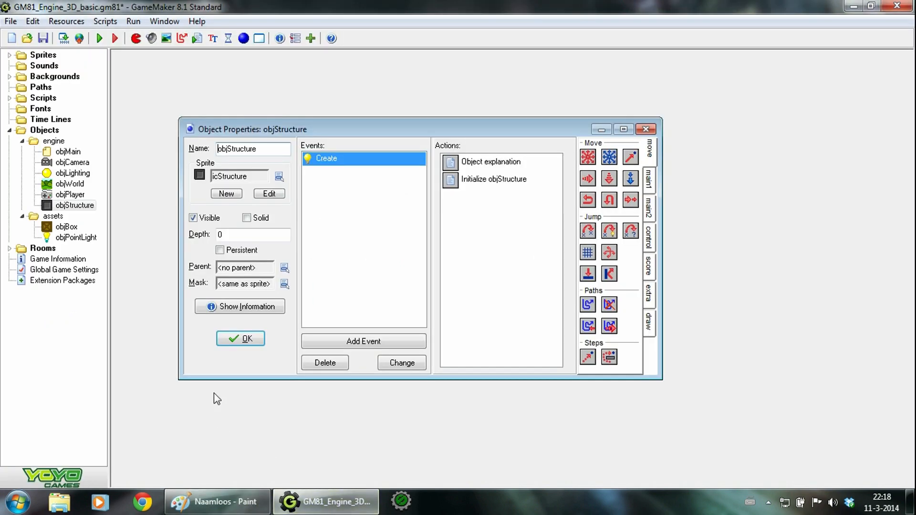
click(240, 337)
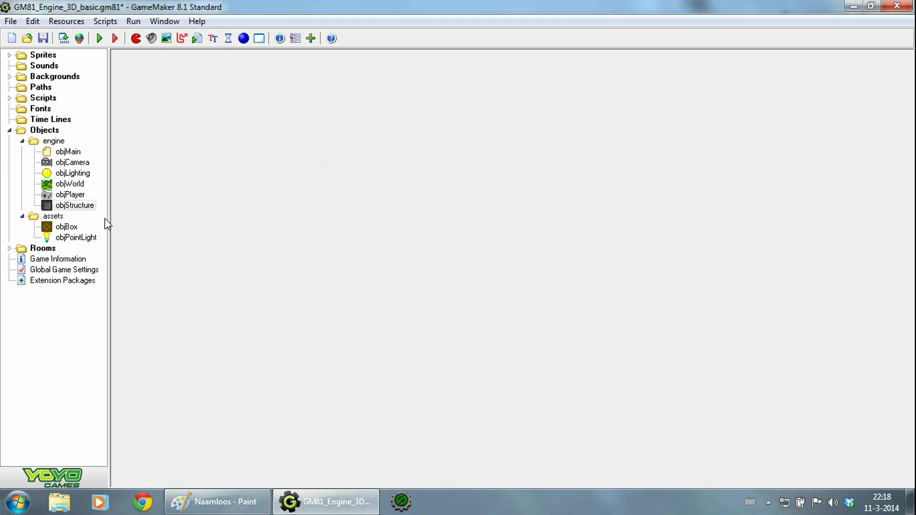
click(75, 205)
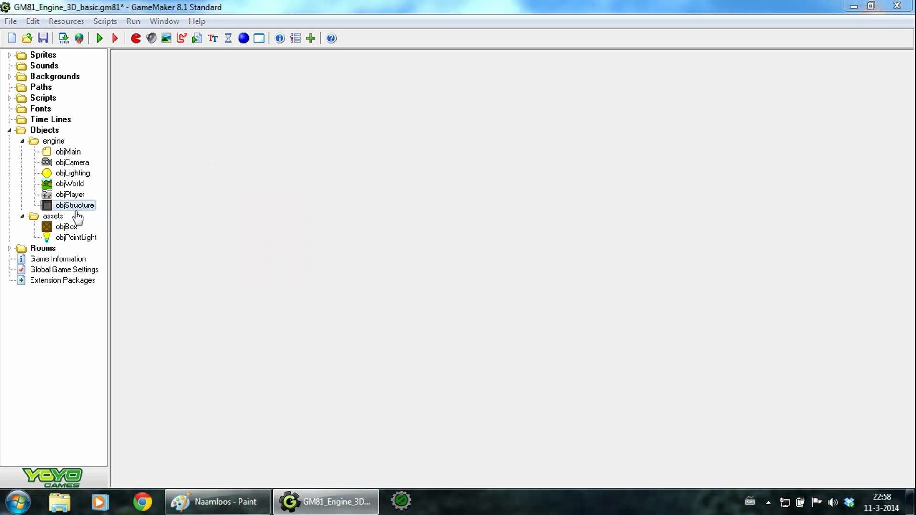
Step: Review objBox's Initialize code defining box coordinates and texture
double_click(67, 227)
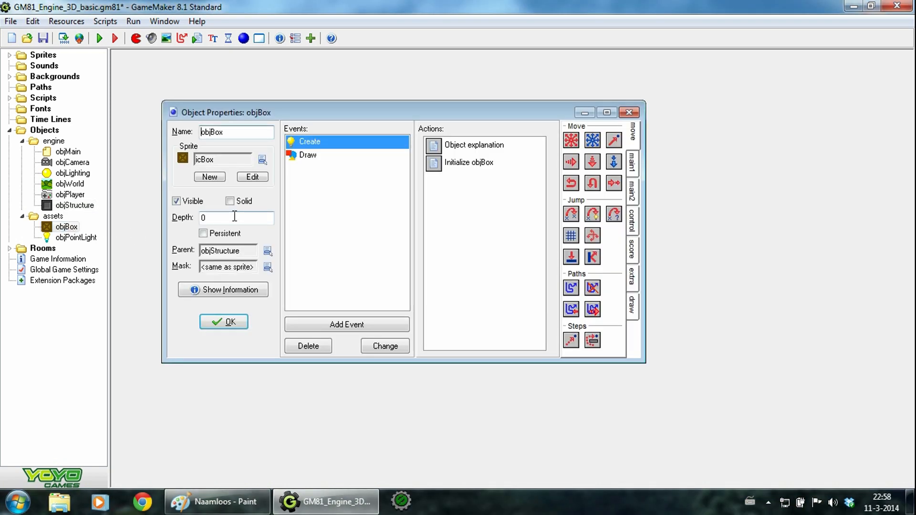
mouse_move(311, 254)
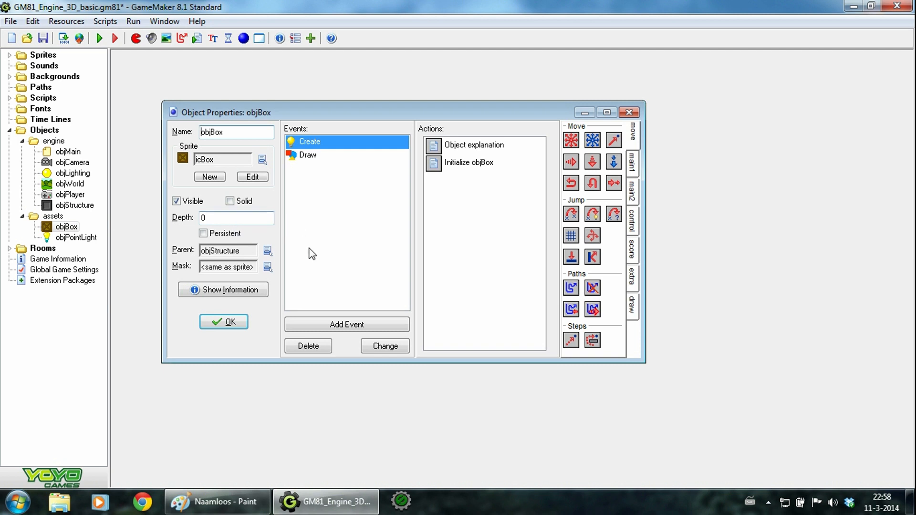
mouse_move(186, 245)
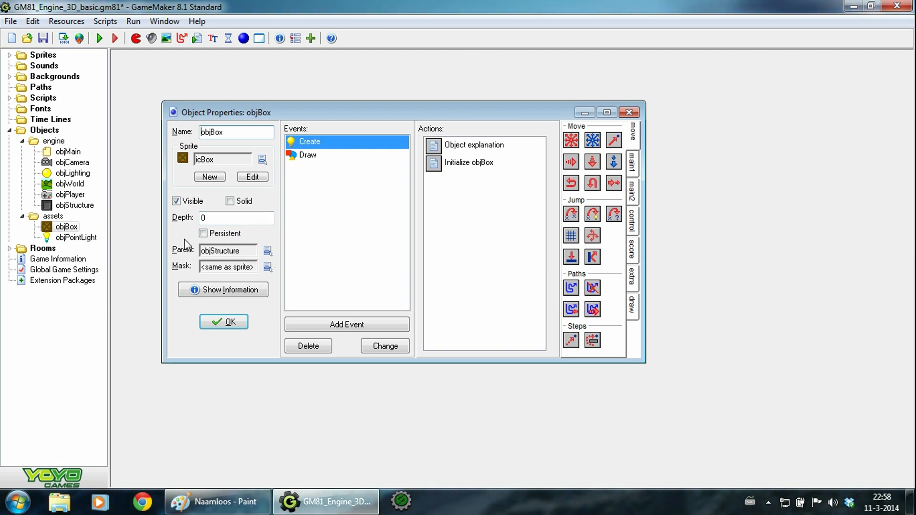
mouse_move(309, 252)
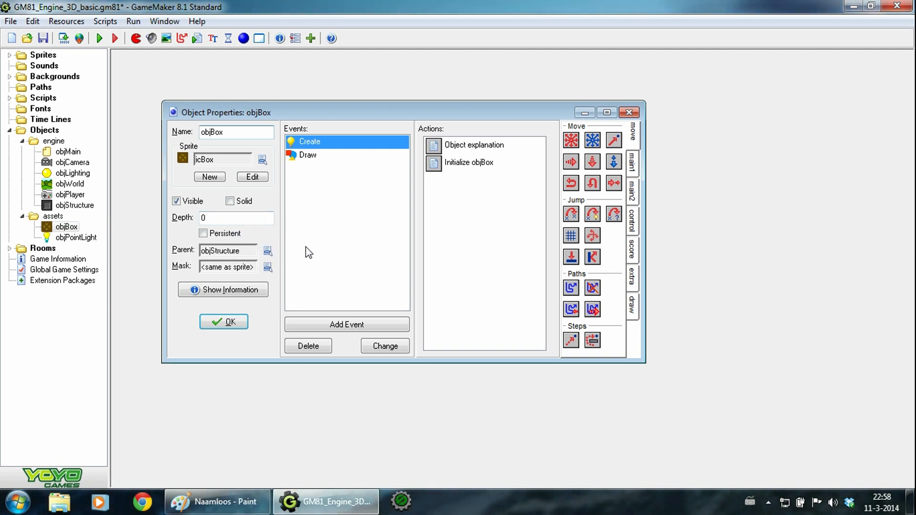
double_click(468, 162)
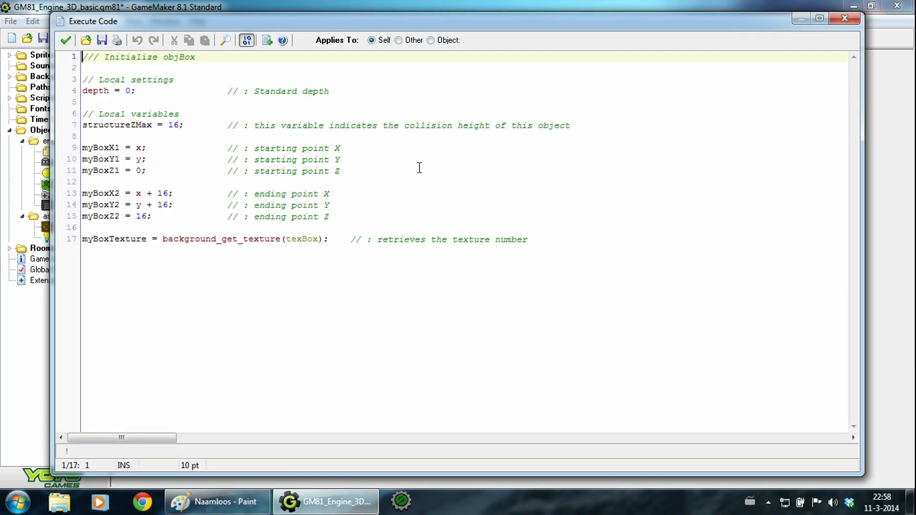
mouse_move(136, 123)
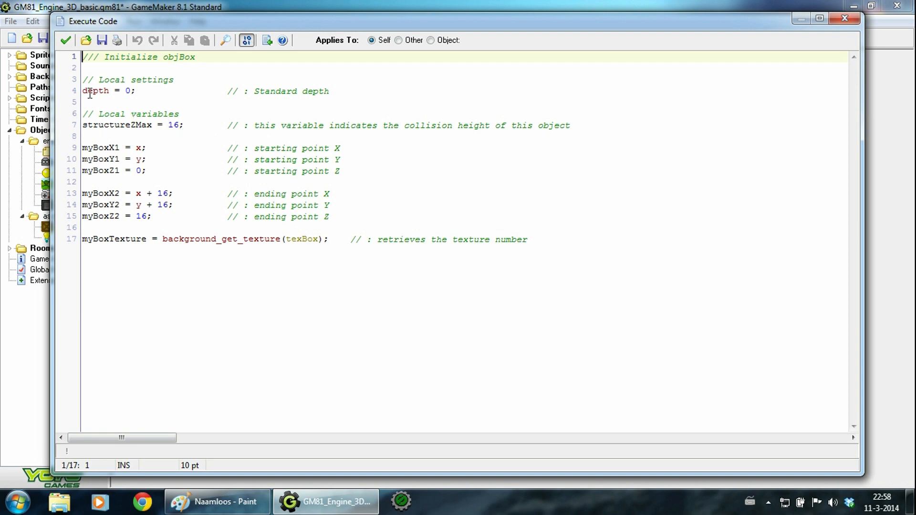
click(66, 40)
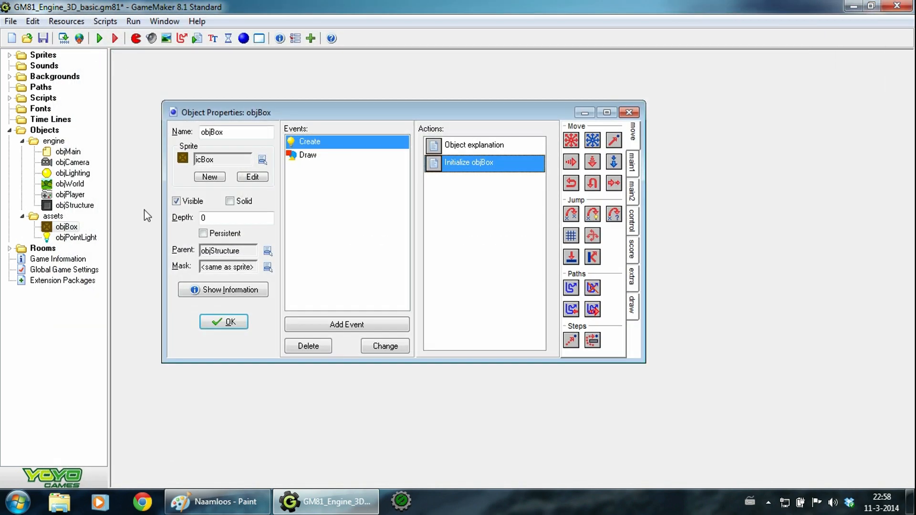
Step: Review objPointLight's Initialize code for light range, colour and bulb texture
double_click(77, 237)
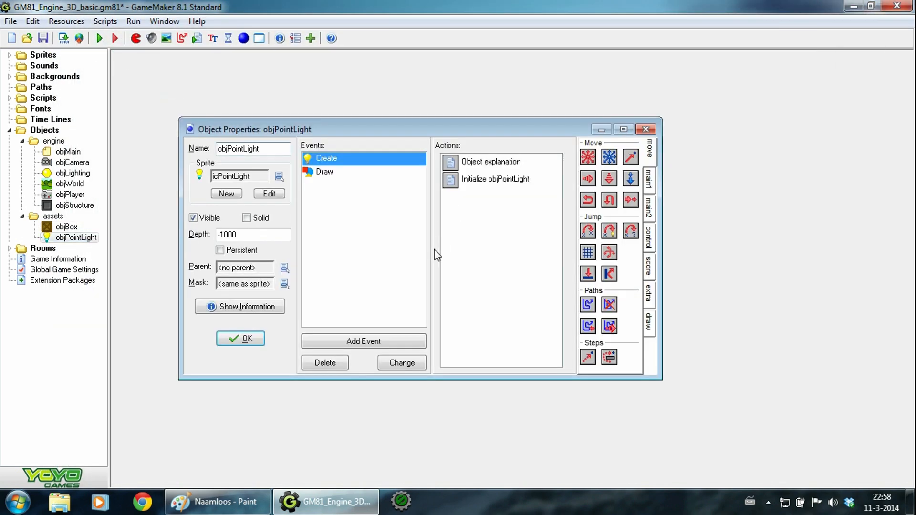
double_click(495, 178)
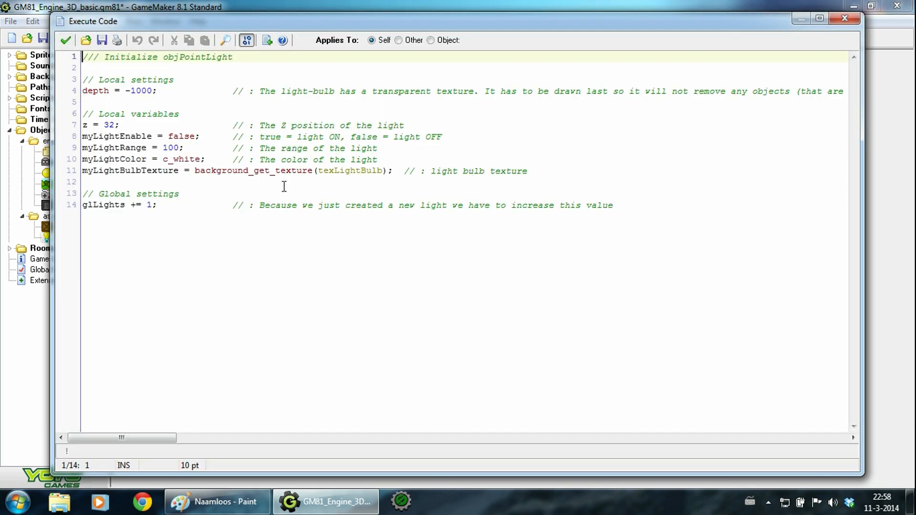
click(169, 207)
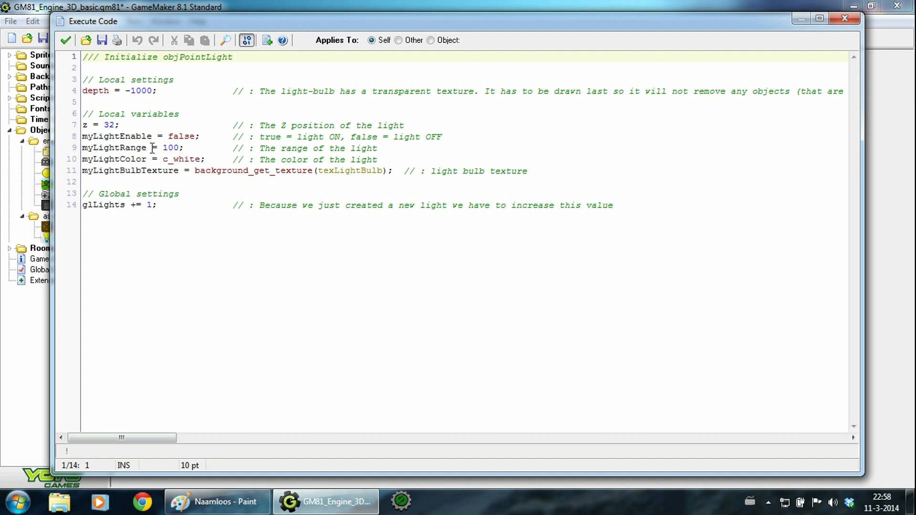
mouse_move(165, 159)
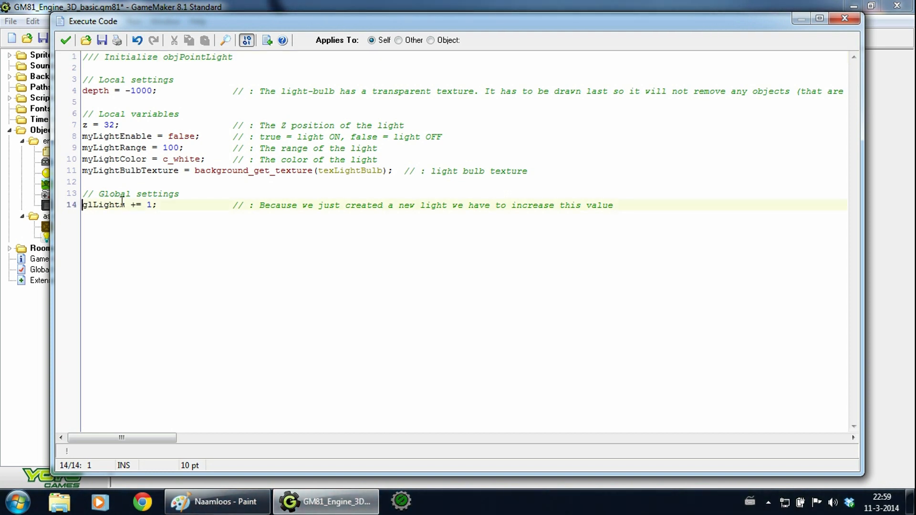
text(s)
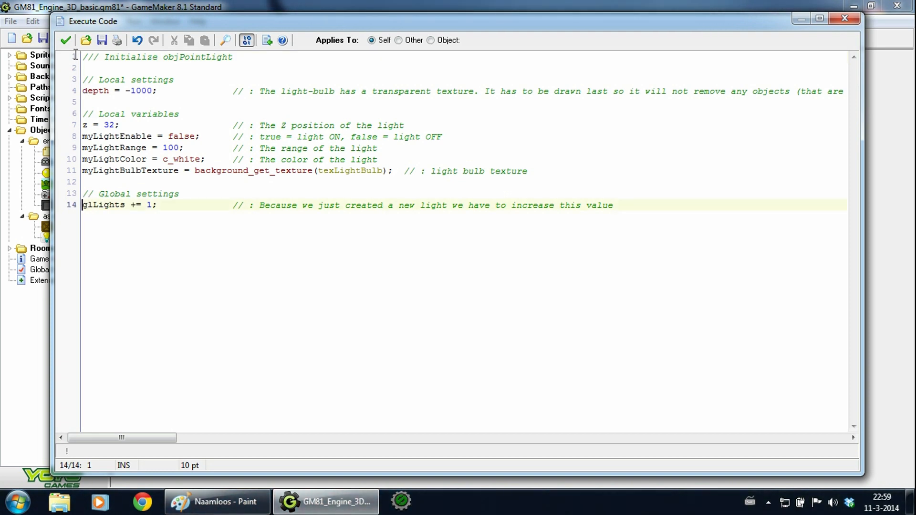
click(65, 40)
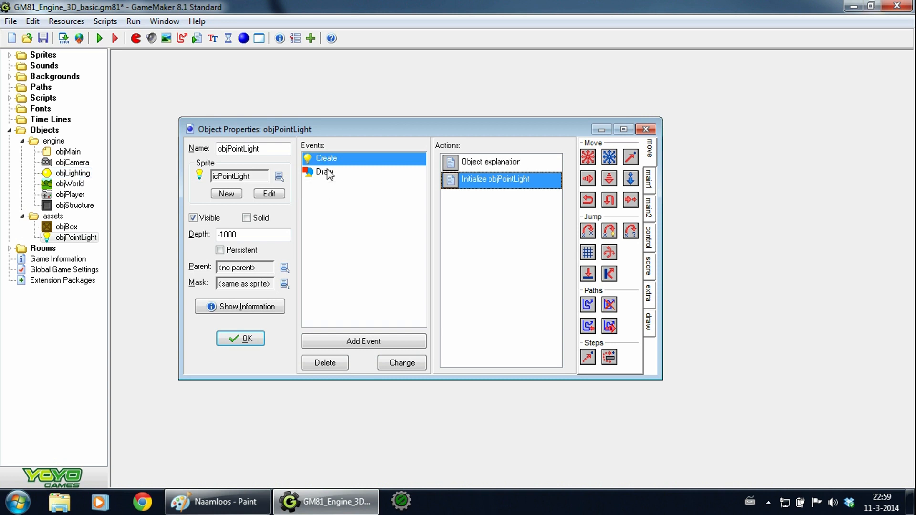
Step: Inspect the d3d_model_draw glModelLightBulb call in Draw pointlight model, then close objPointLight
click(324, 172)
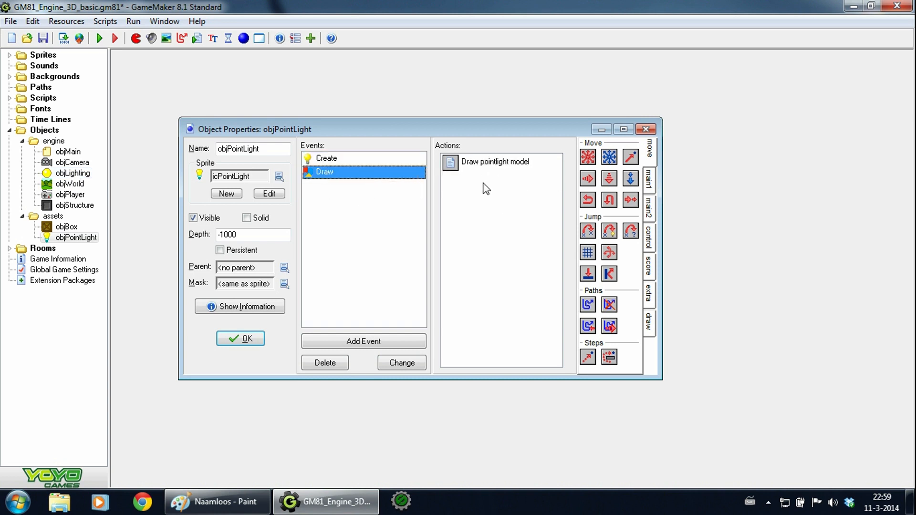
double_click(495, 162)
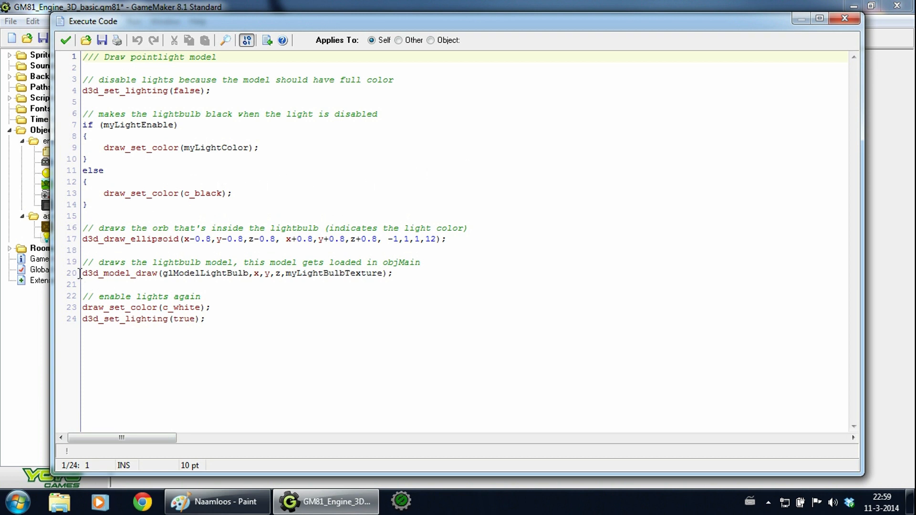
click(392, 273)
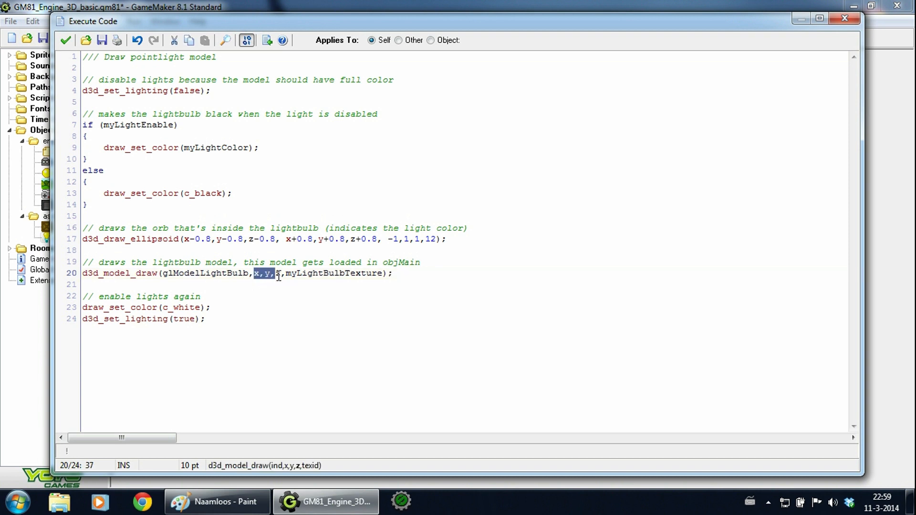
double_click(206, 274)
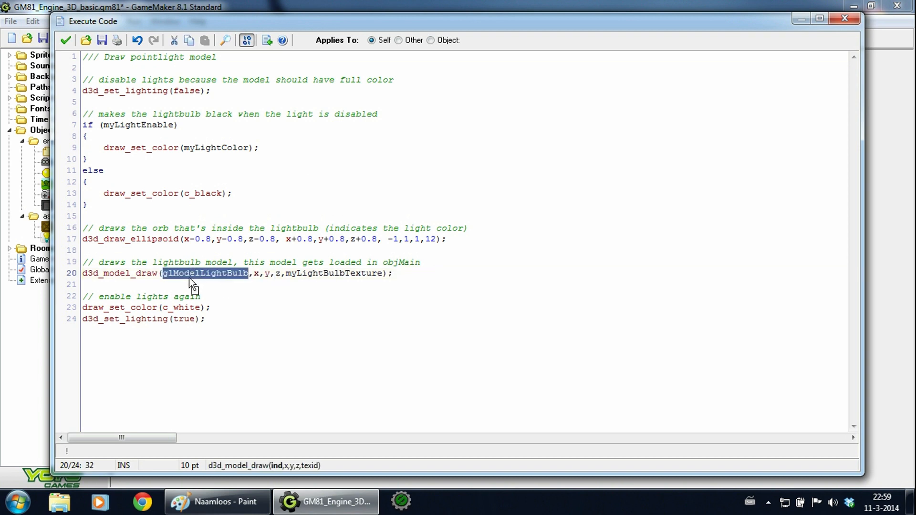
click(202, 273)
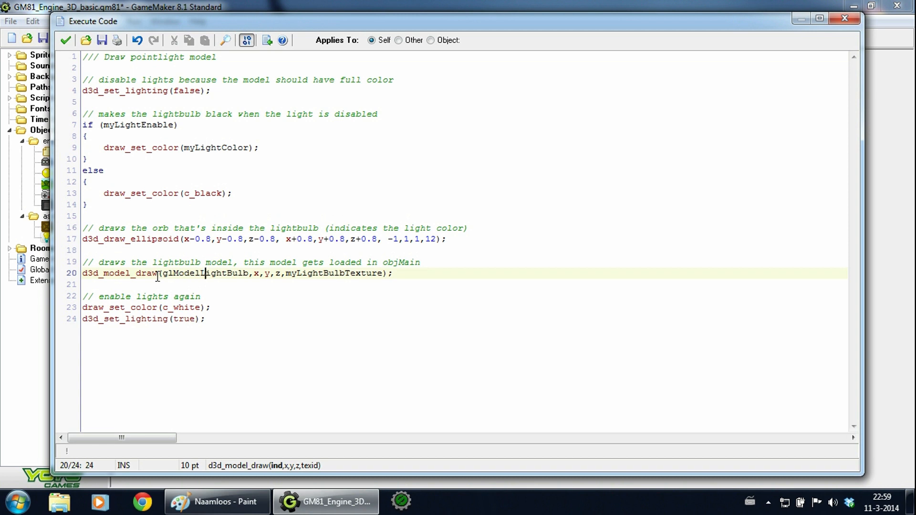
click(159, 274)
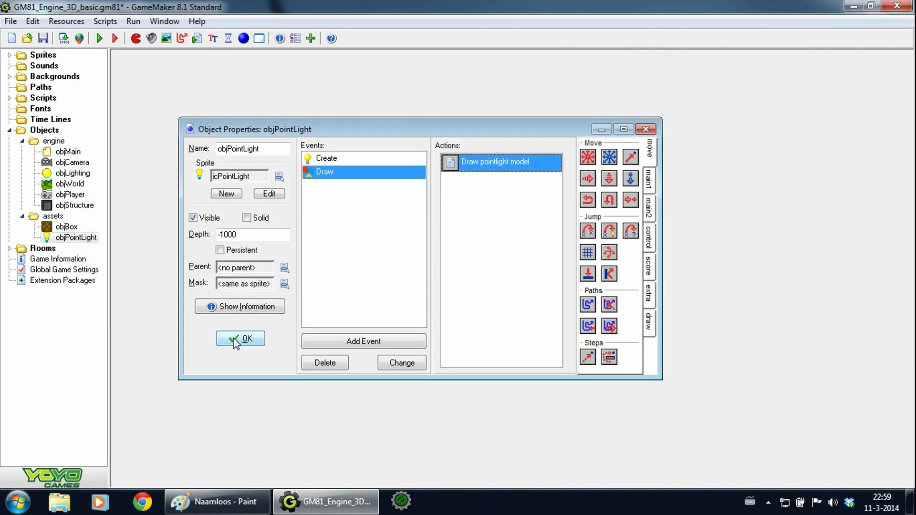
click(240, 339)
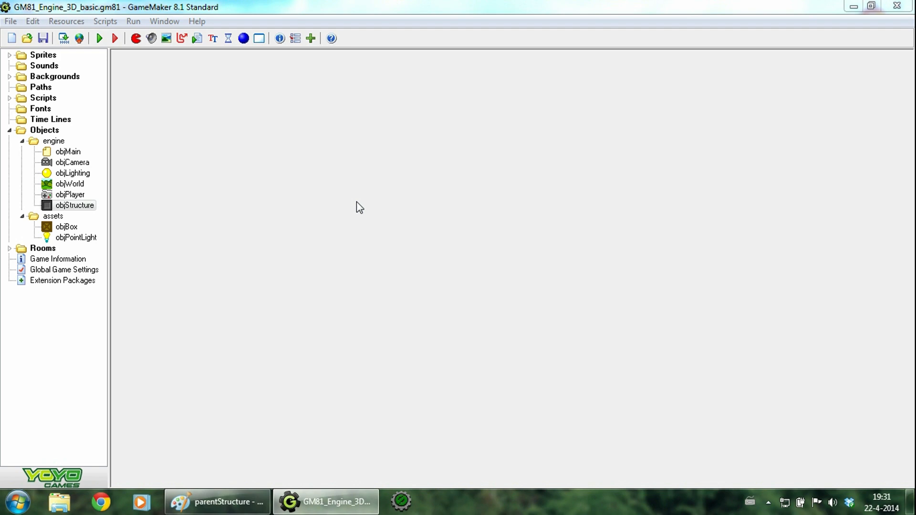
click(200, 502)
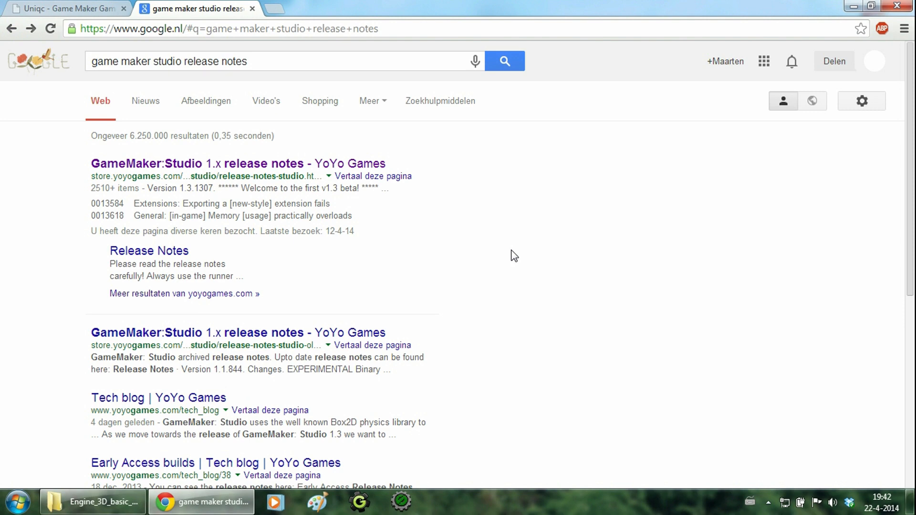
mouse_move(173, 170)
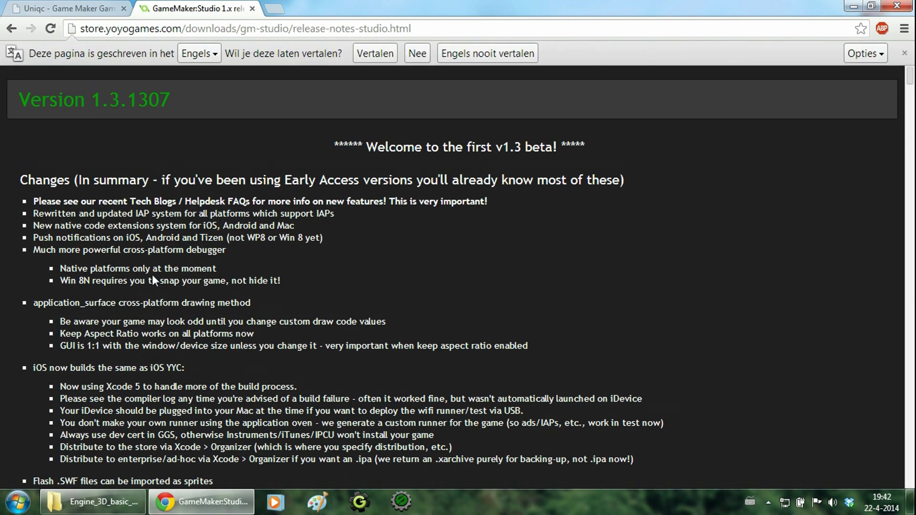
Step: Scroll the release notes to 1.2.1279, then switch to the Engine_3D_basic_gms_new folder
scroll(down, 3)
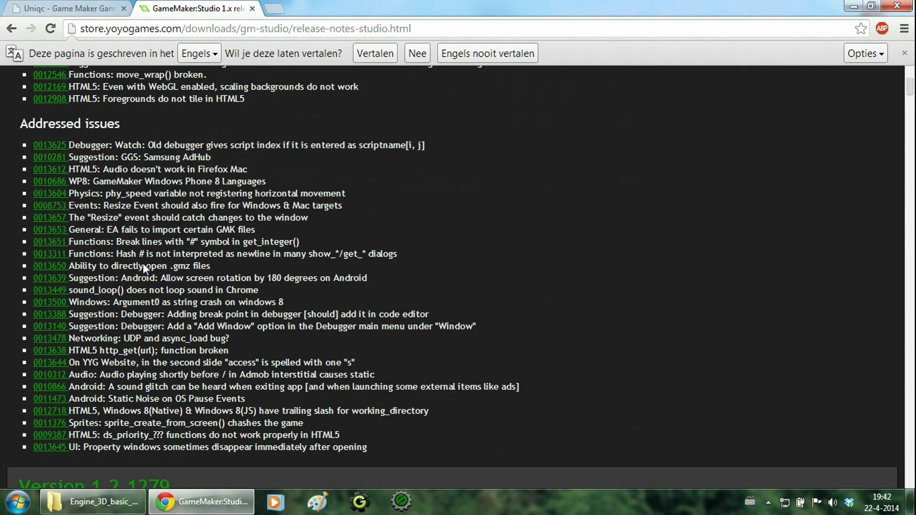
scroll(down, 3)
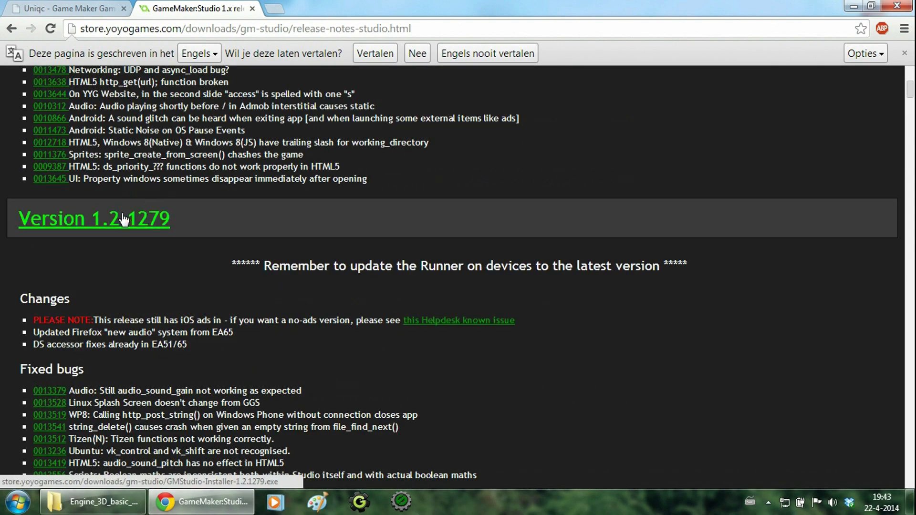
mouse_move(344, 249)
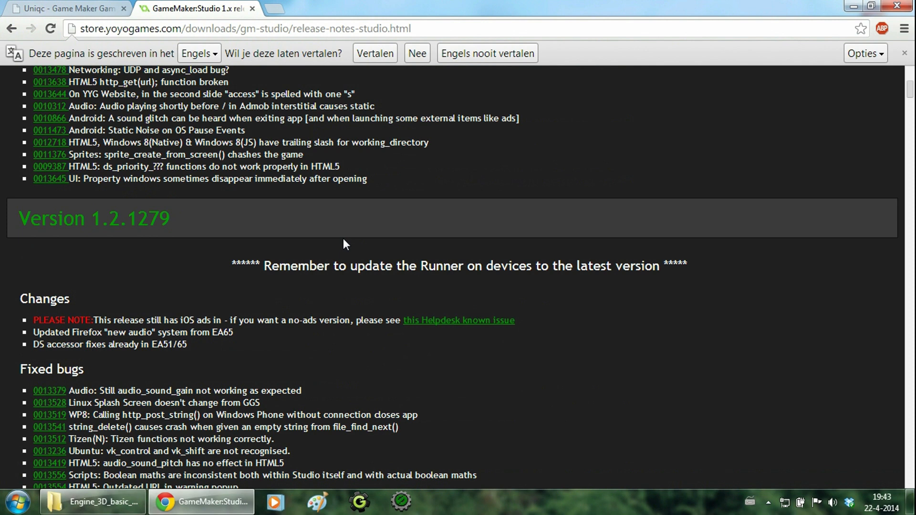
mouse_move(341, 248)
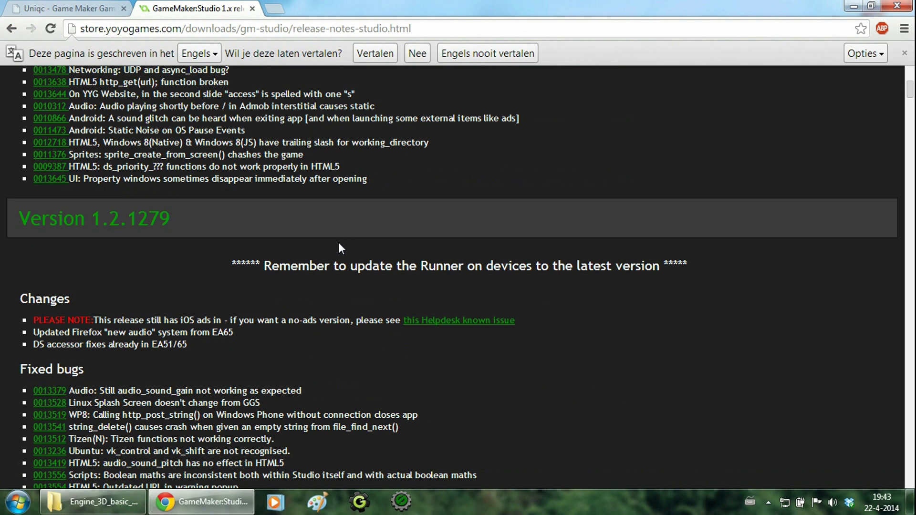
click(92, 502)
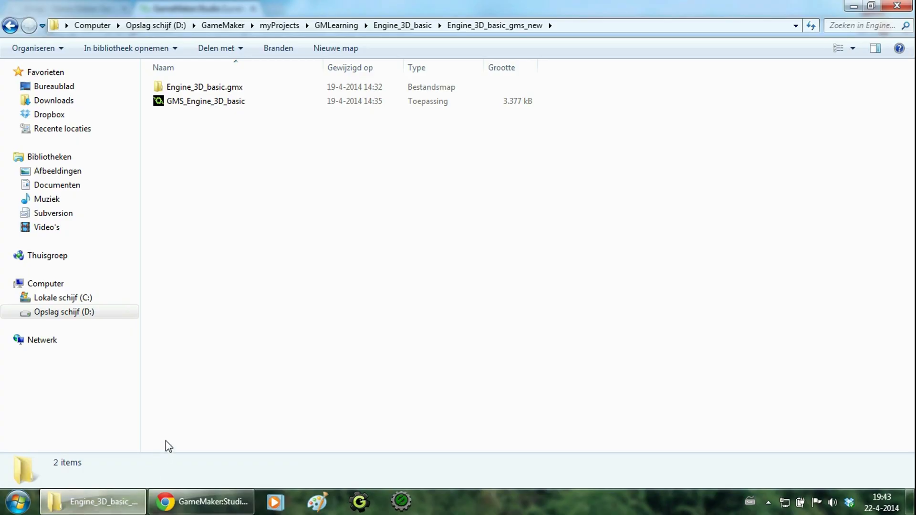
Step: Browse into the Engine_3D_basic.gmx folder, peek at Configs, and return to the project folder
double_click(205, 86)
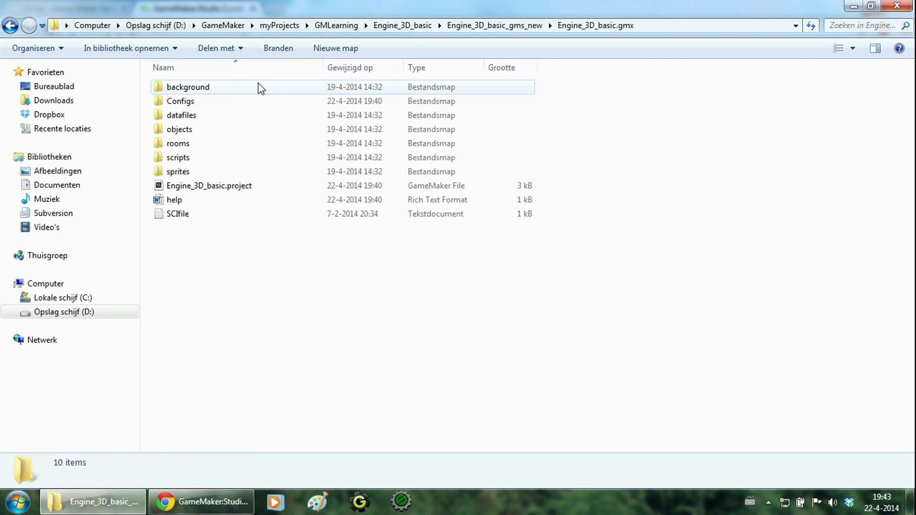
double_click(180, 100)
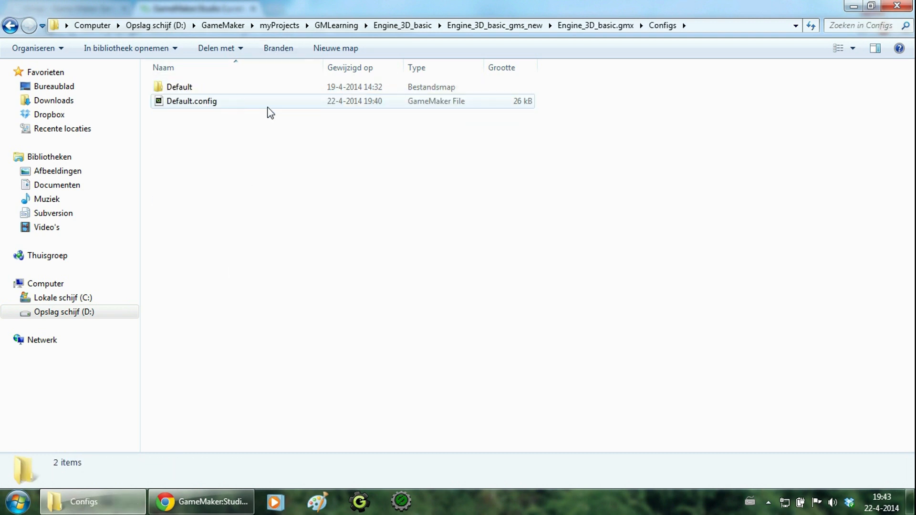
click(192, 101)
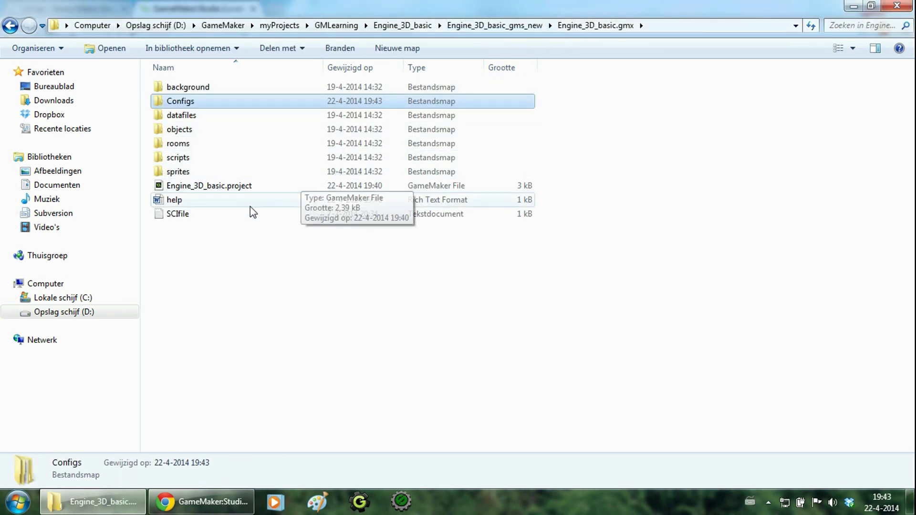
Step: Launch Engine_3D_basic.project in GameMaker: Studio, accepting the configuration update, and bring up Global Game Settings
click(209, 185)
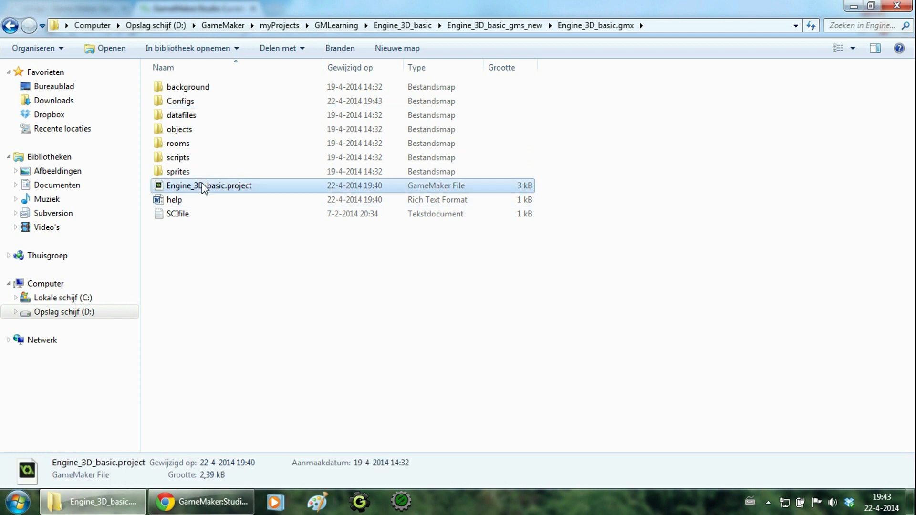
click(338, 281)
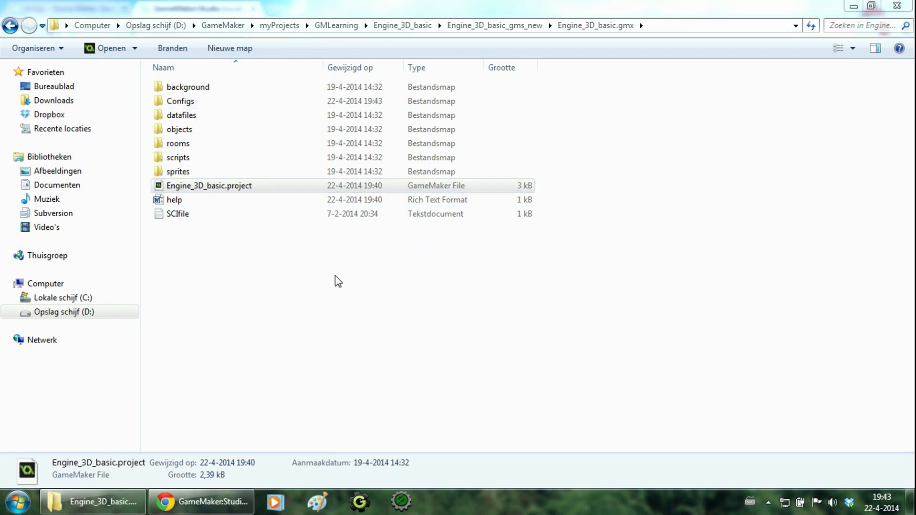
mouse_move(344, 264)
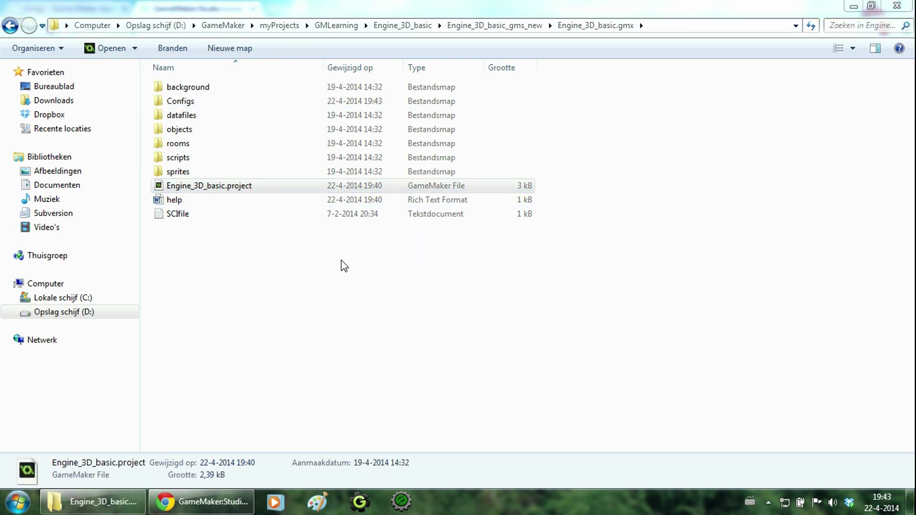
double_click(209, 185)
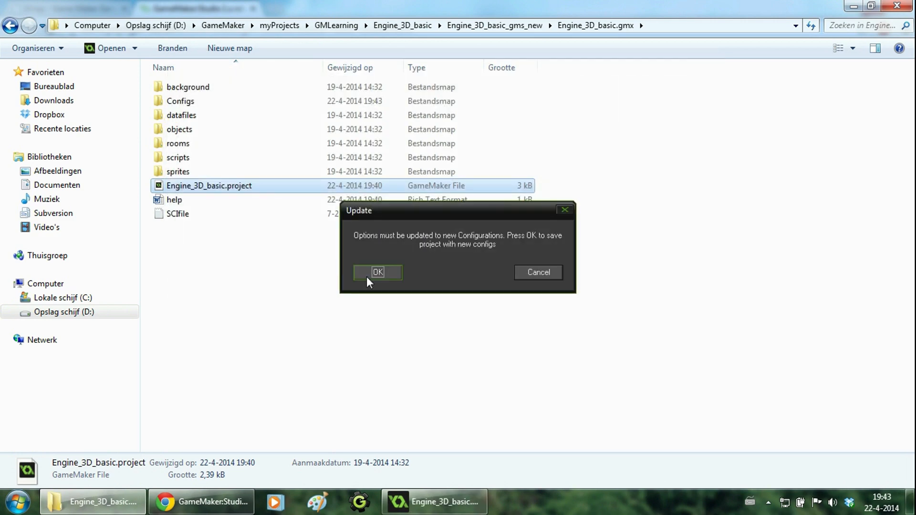
click(378, 272)
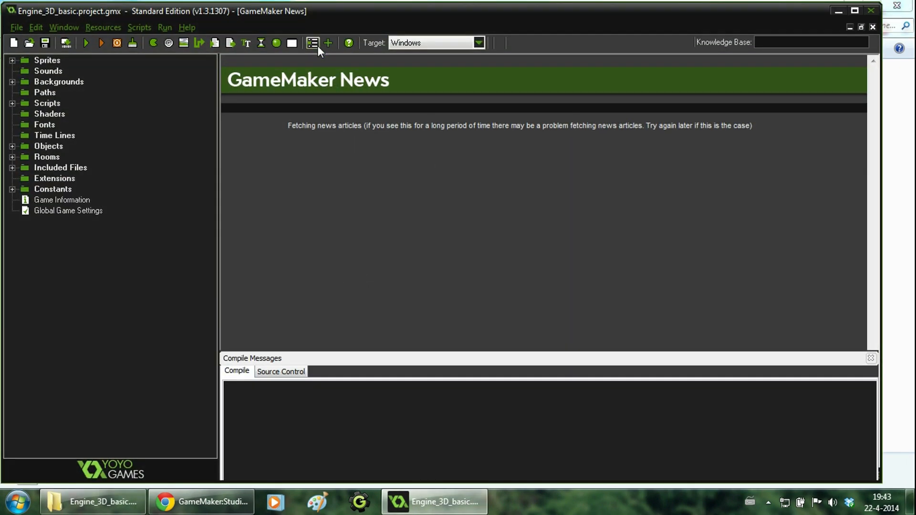
double_click(68, 210)
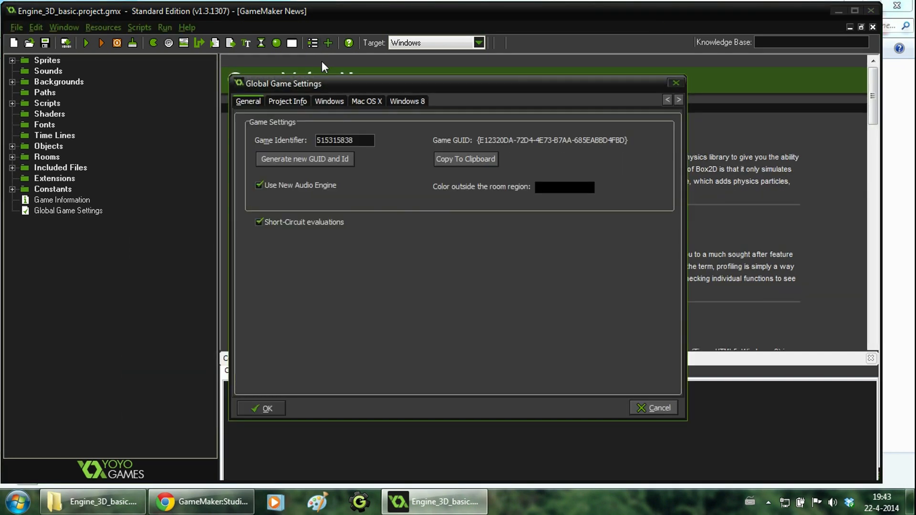
Step: Enable 'Force software vertex processing' in the Windows graphics settings and confirm with OK
click(328, 101)
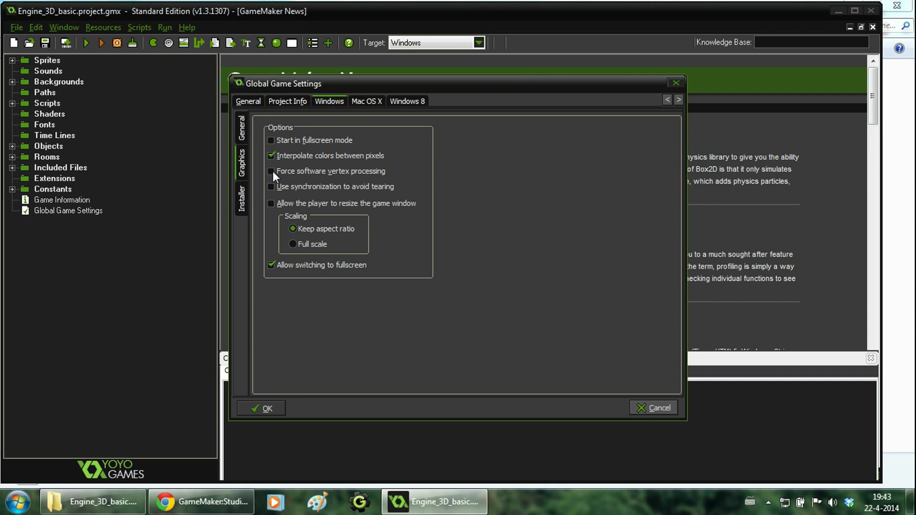
click(270, 170)
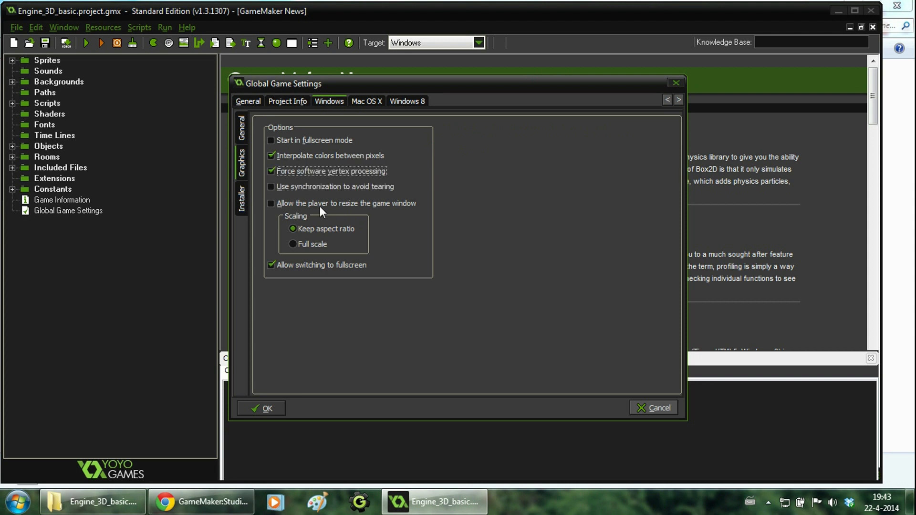
mouse_move(267, 409)
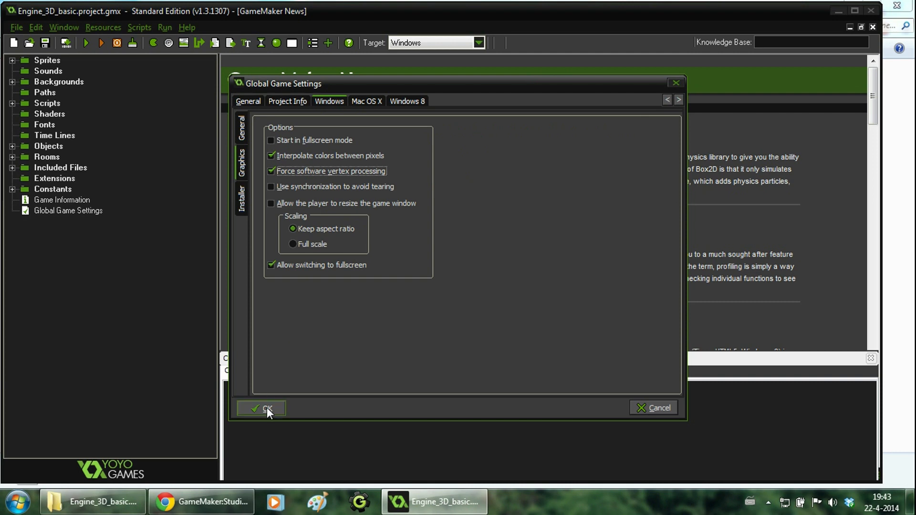
click(260, 408)
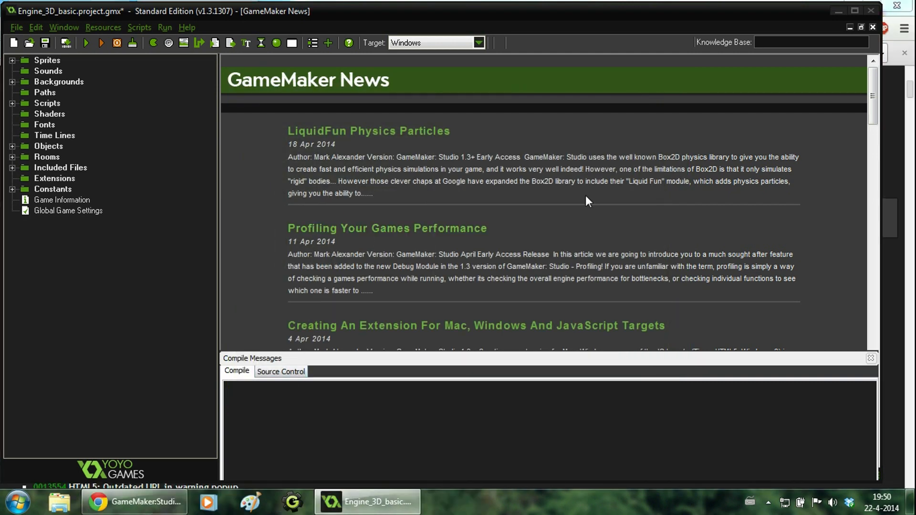
mouse_move(608, 195)
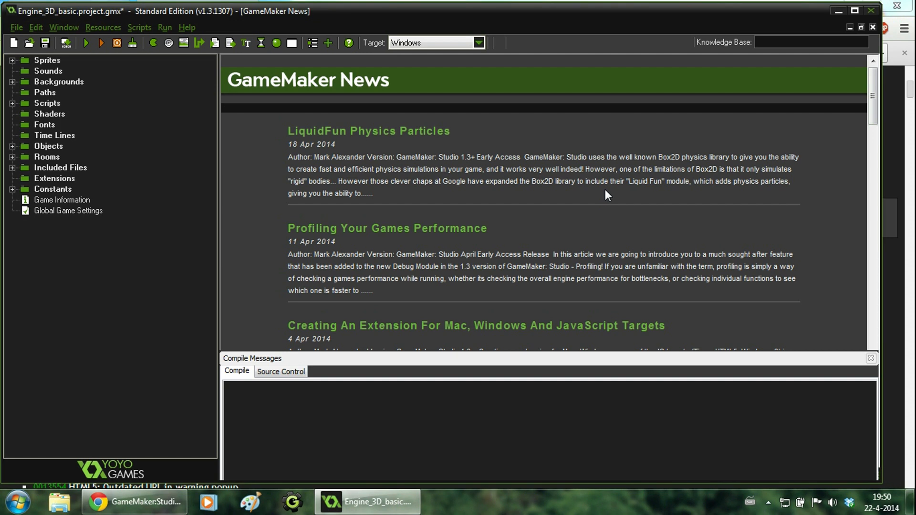
mouse_move(471, 245)
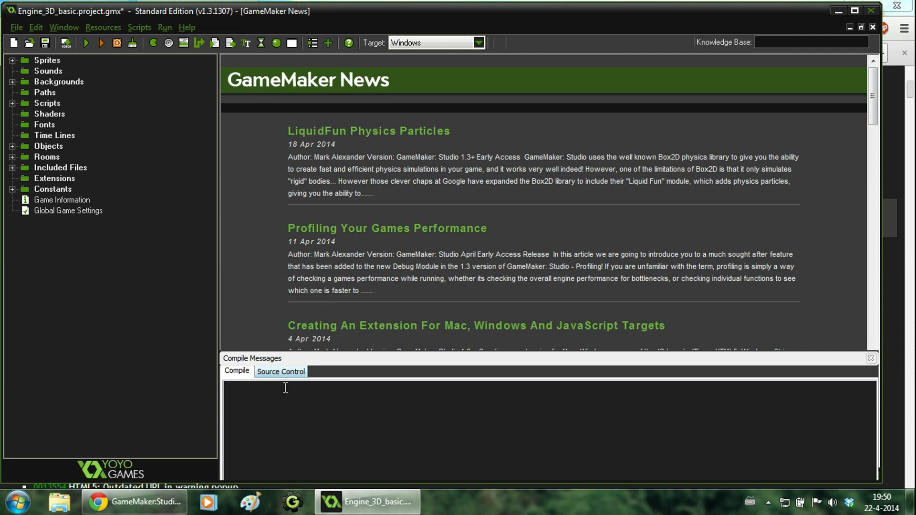
Step: Bring the Chrome window with the GameMaker: Studio release notes back to the front
click(135, 502)
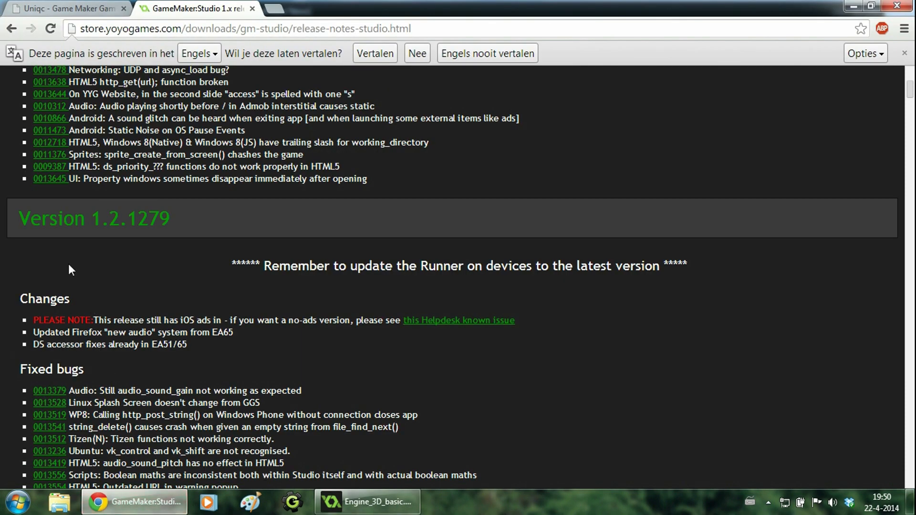
Step: From Uniqc's Tutorials, read the 'Working with 3D Models in different GM versions' article
click(64, 8)
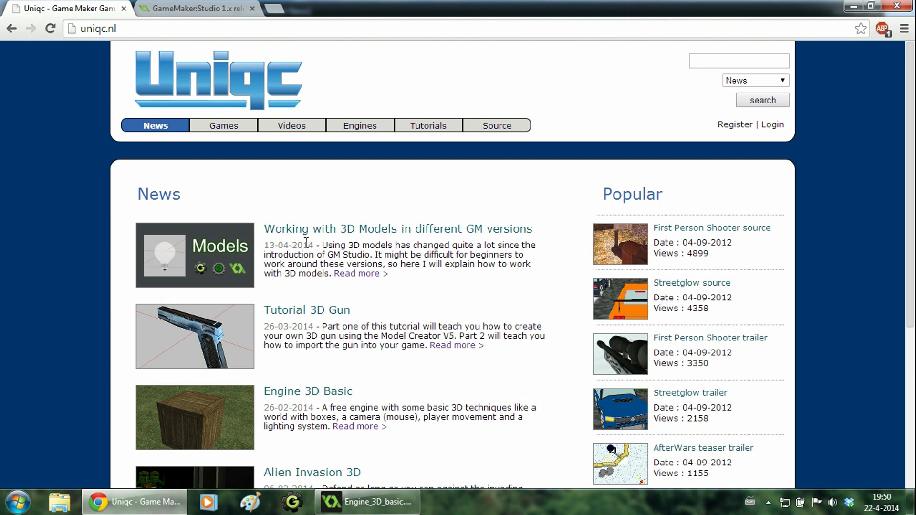
click(428, 125)
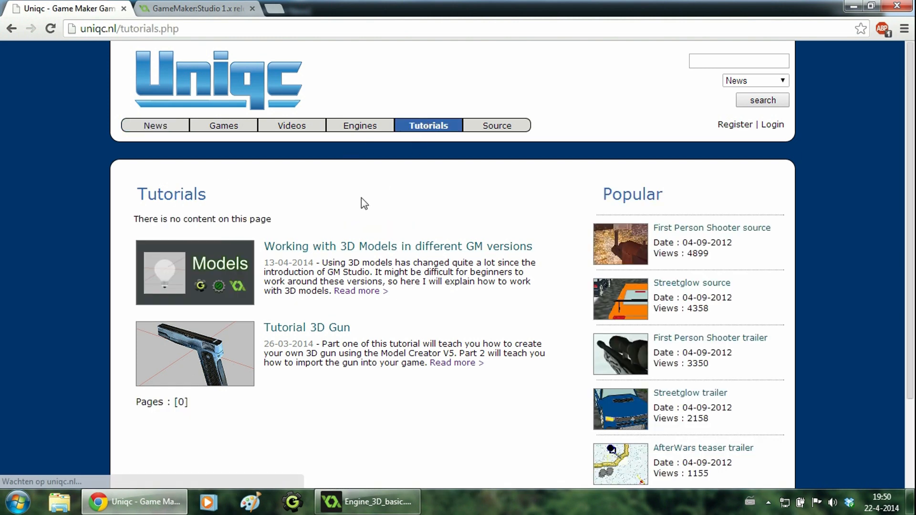
click(397, 246)
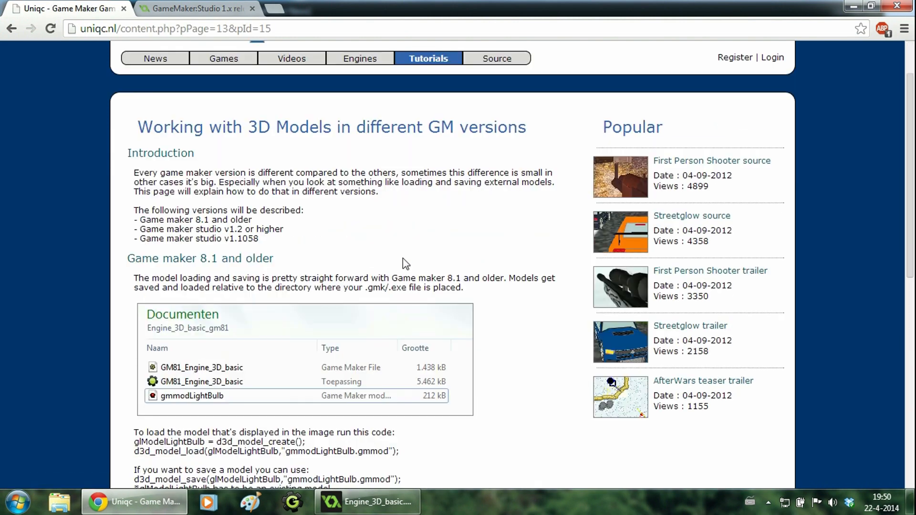
scroll(down, 3)
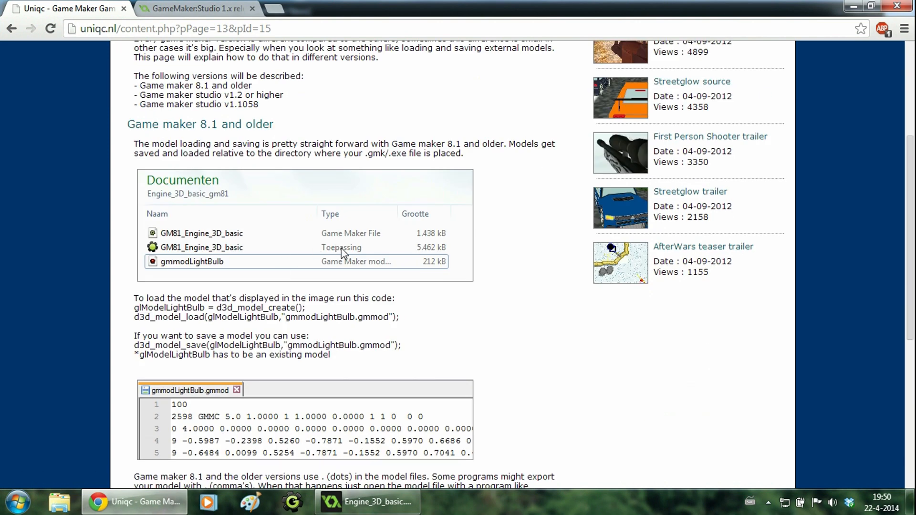
scroll(down, 3)
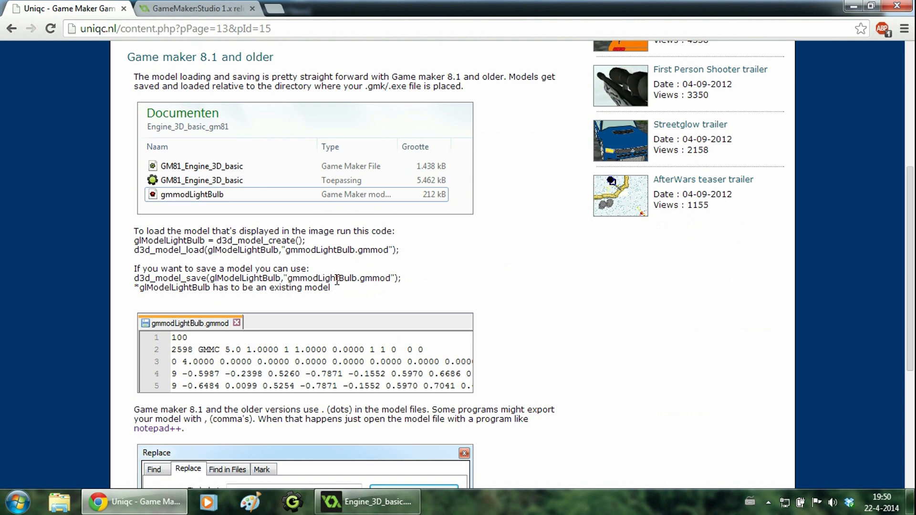
scroll(up, 3)
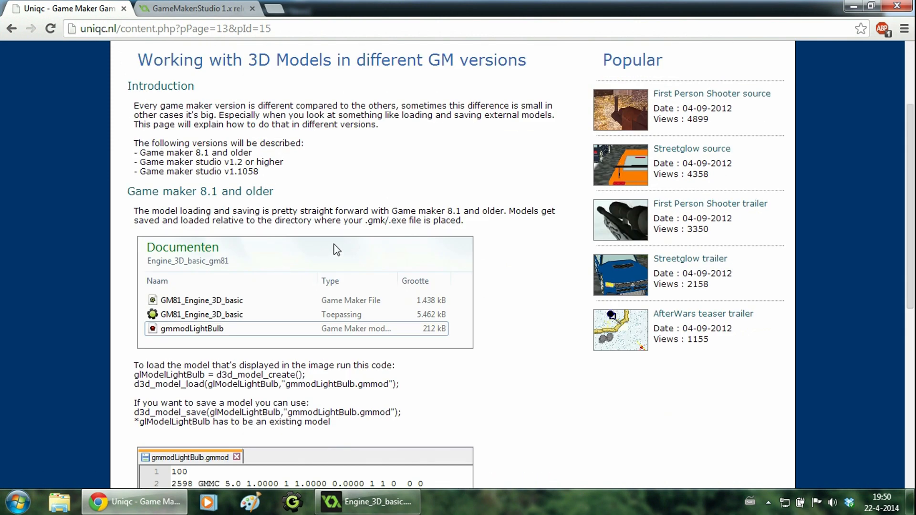